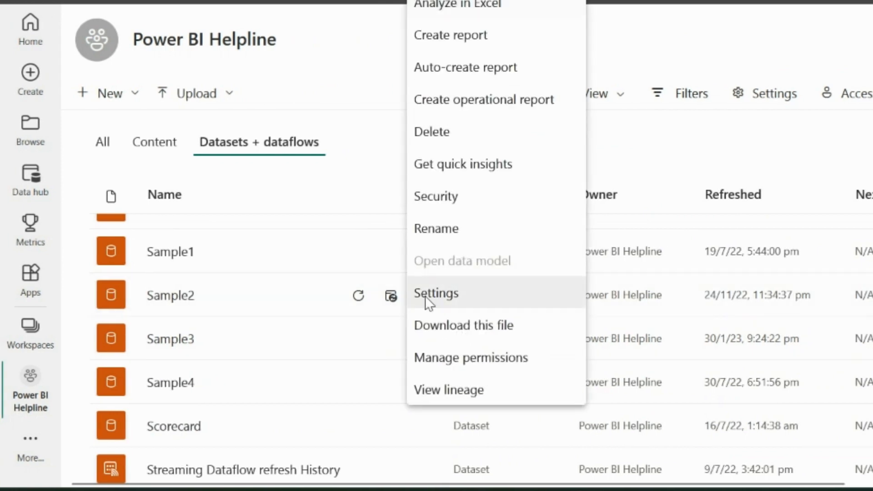
# Step: Add a 1:00 AM time to Sample2's daily scheduled refresh in its dataset settings
pyautogui.click(435, 294)
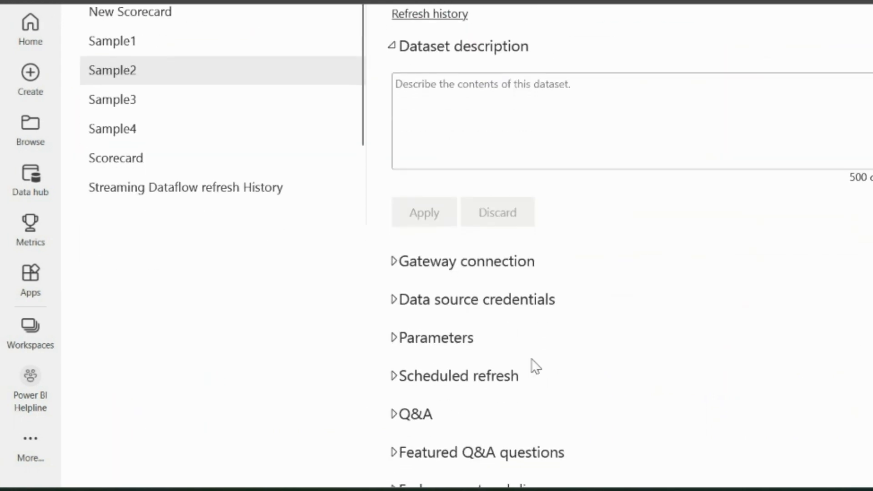
pyautogui.click(460, 375)
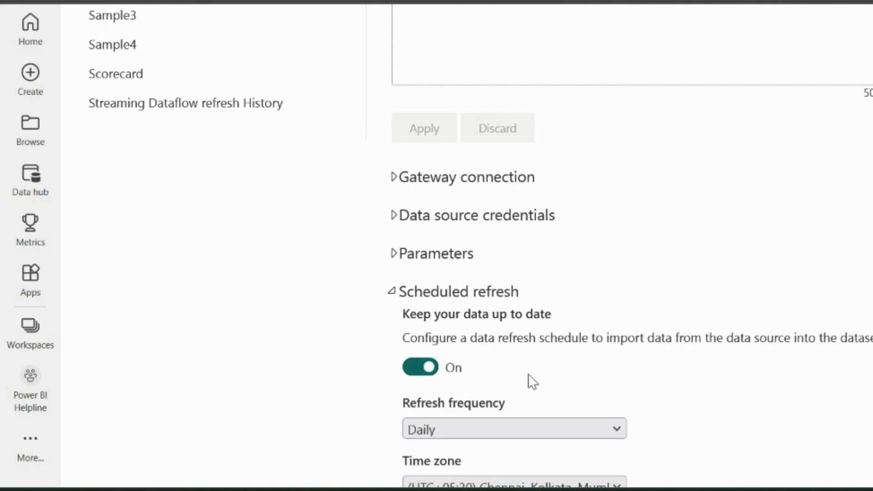
pyautogui.scroll(-3)
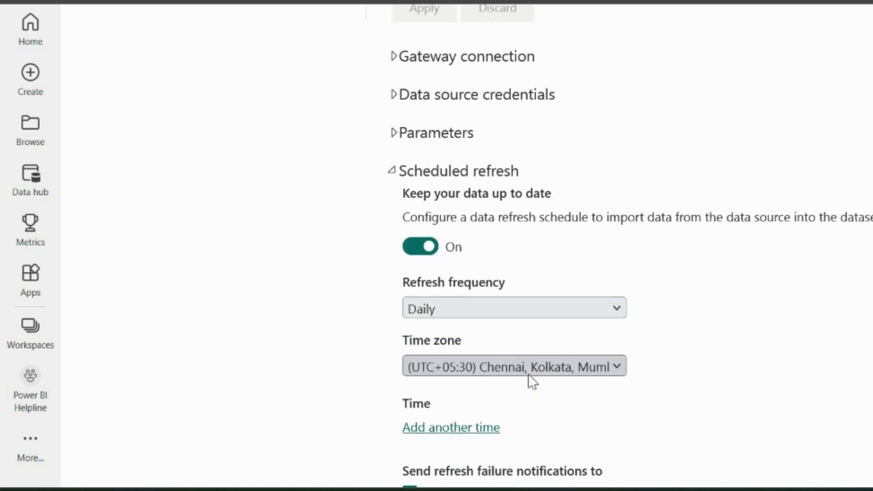
pyautogui.click(450, 428)
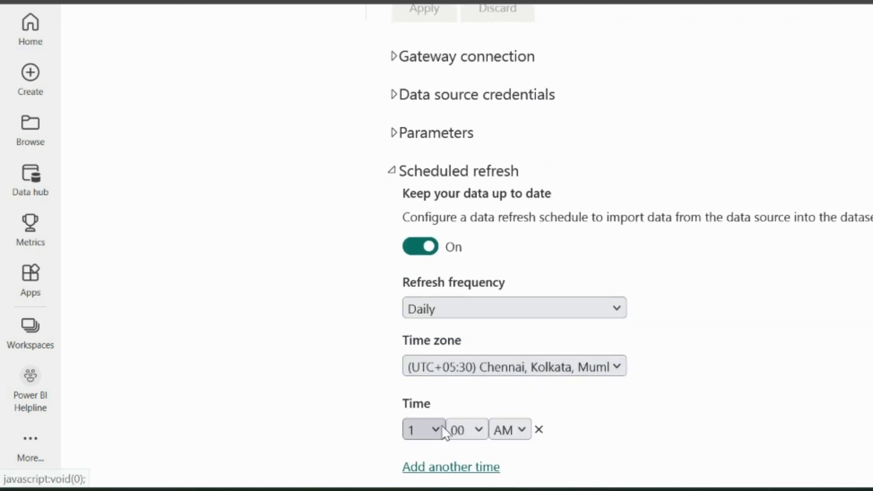
pyautogui.scroll(-3)
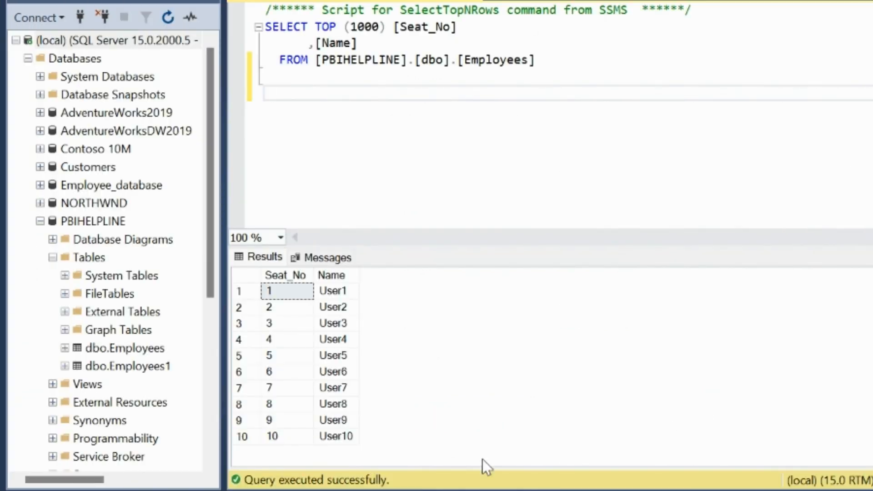
pyautogui.moveTo(438, 401)
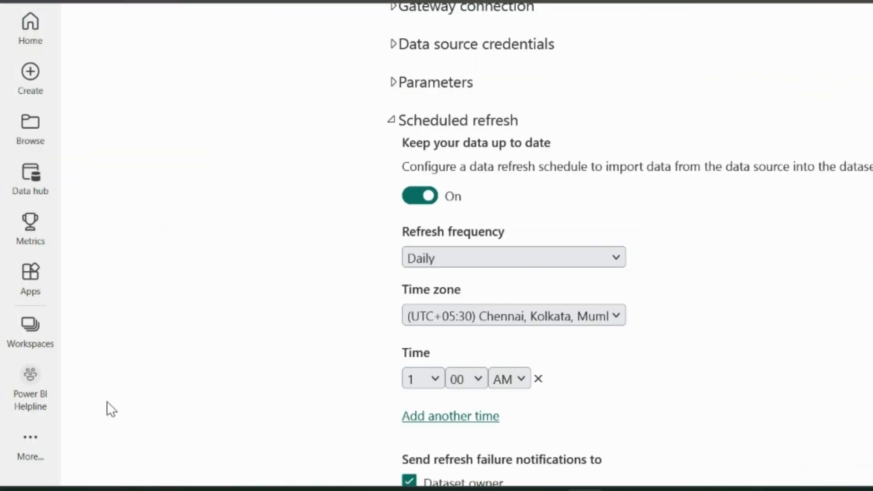
# Step: Create a new dataflow with new tables in Power BI Helpline and search connectors for 'sql'
pyautogui.click(30, 387)
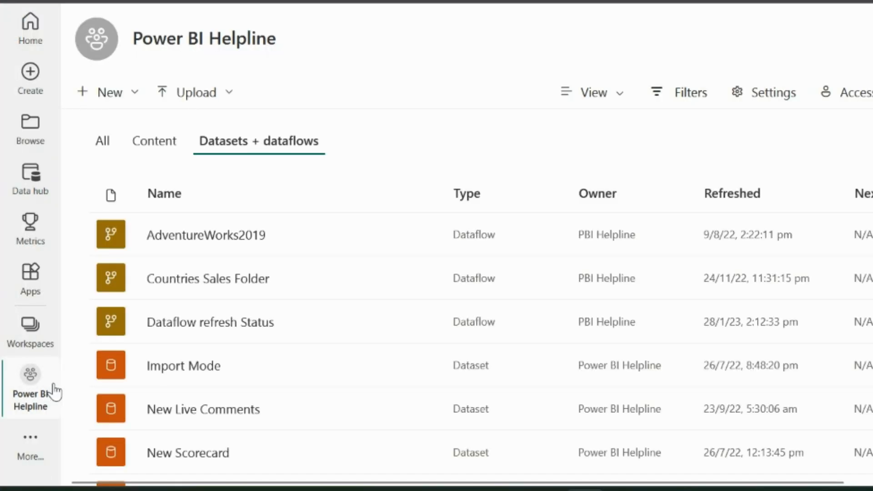
pyautogui.click(102, 92)
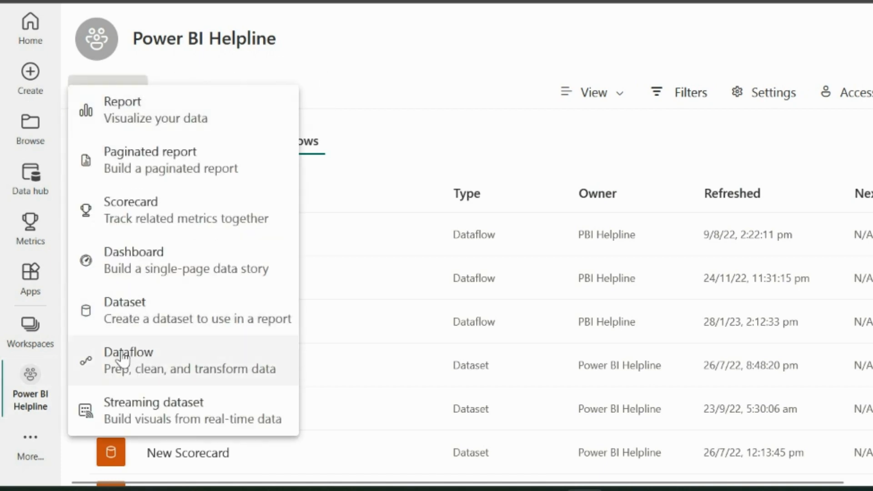
pyautogui.click(129, 360)
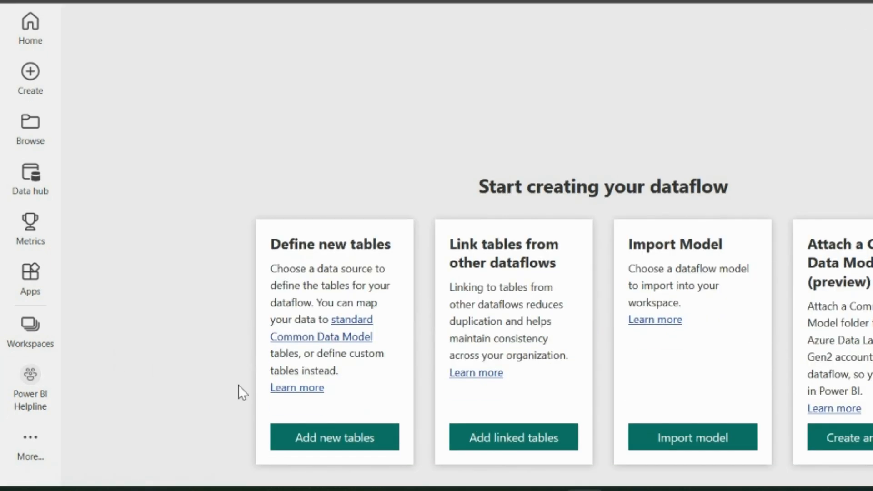
pyautogui.click(333, 437)
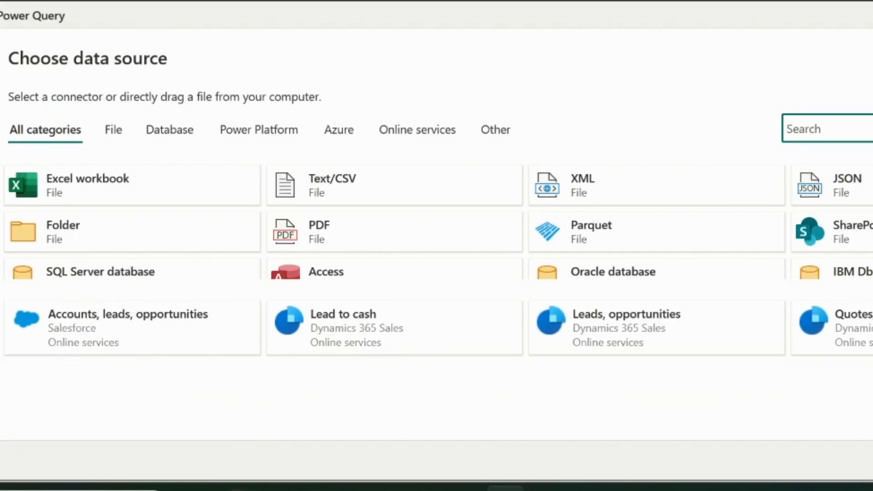
pyautogui.write('sql')
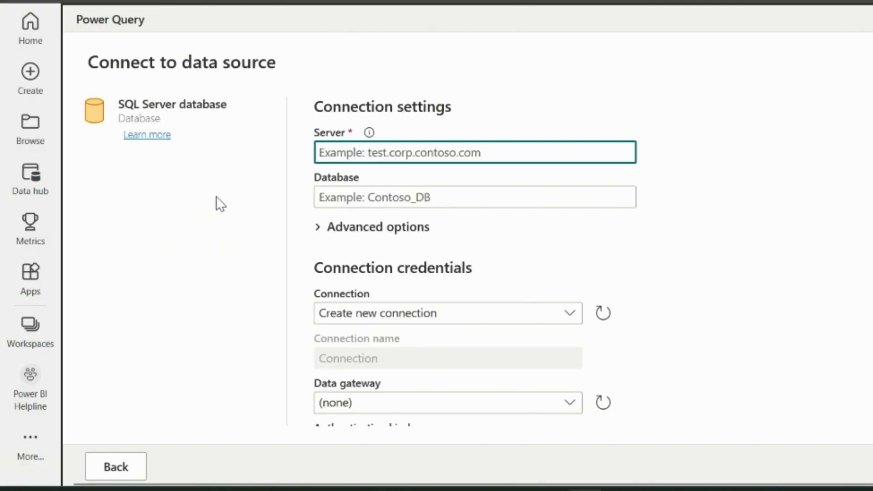
# Step: Connect to server (local), database PBIHELPLINE with statement 'select * from Employees' and preview it
pyautogui.write('(')
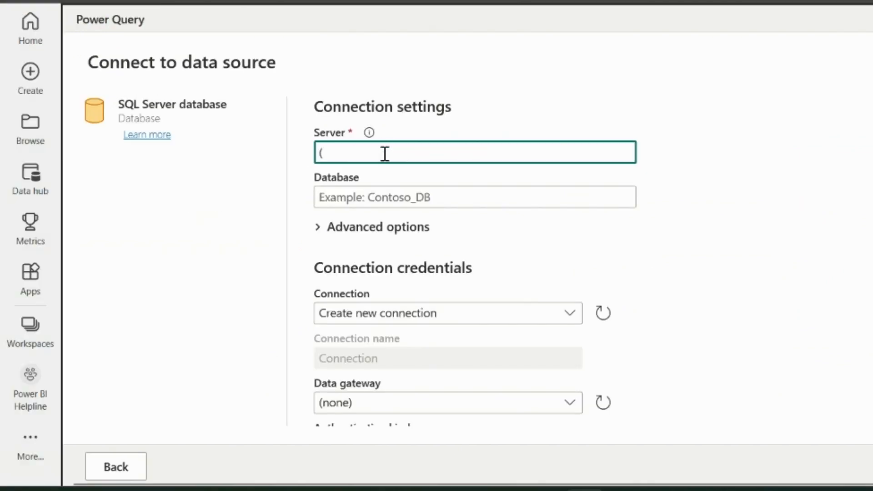
pyautogui.write('local)')
pyautogui.click(475, 196)
pyautogui.write('P')
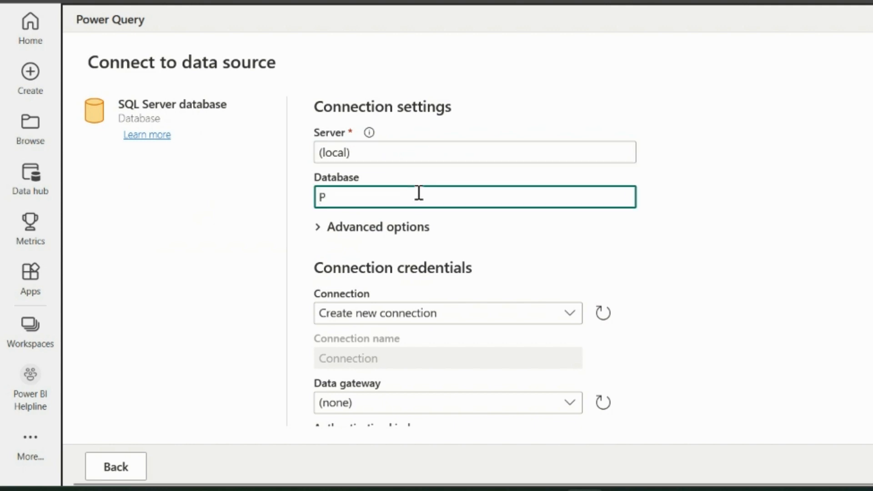
pyautogui.write('BIHELPLI')
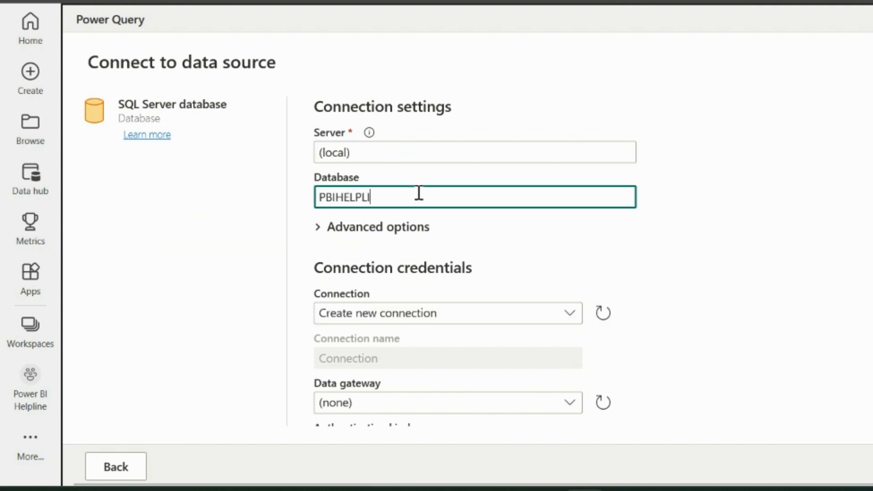
pyautogui.write('NE')
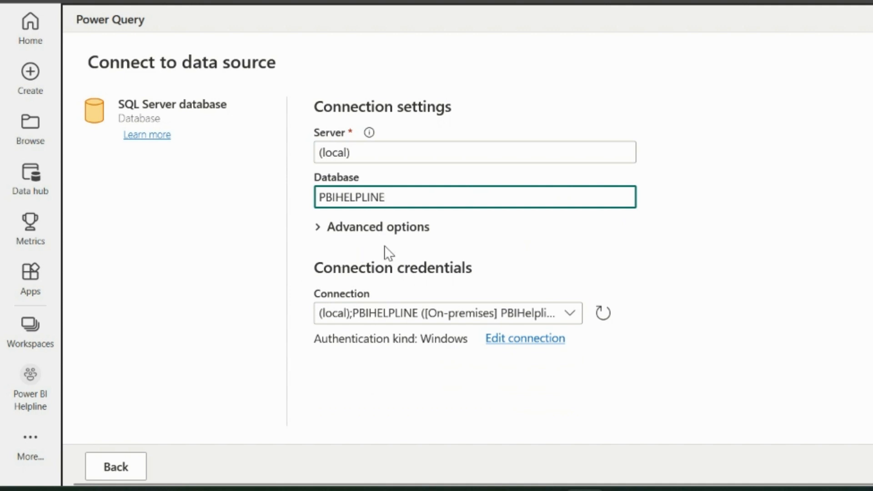
pyautogui.moveTo(391, 336)
pyautogui.write('Se')
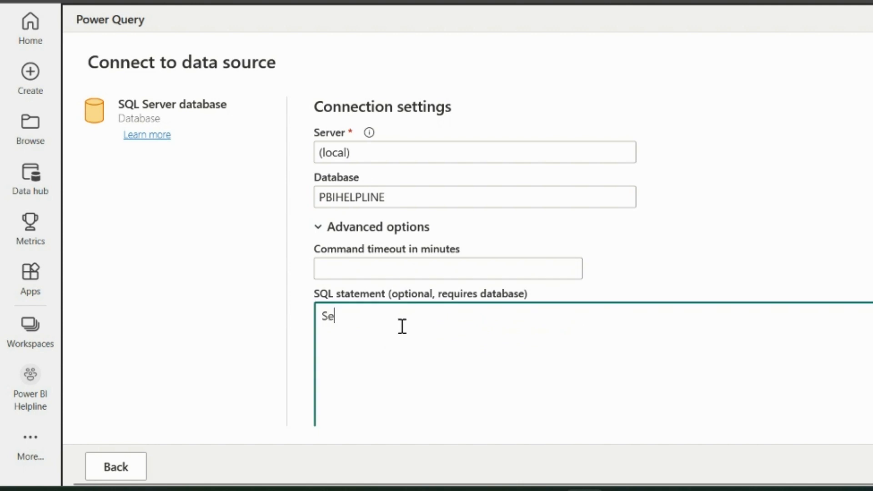
pyautogui.write('lect * from')
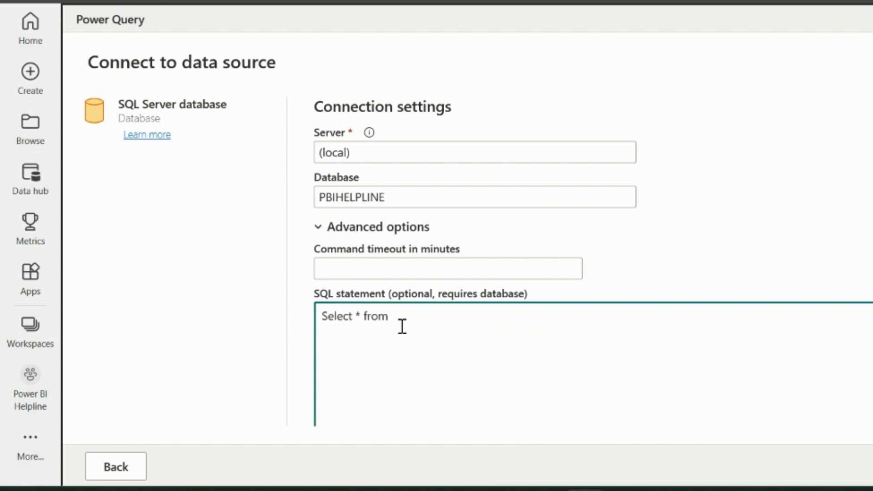
pyautogui.write('Employees')
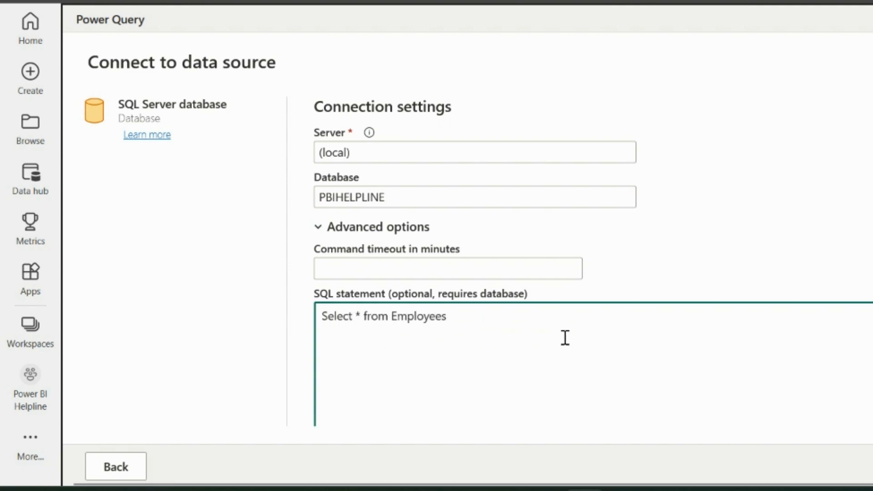
pyautogui.click(821, 461)
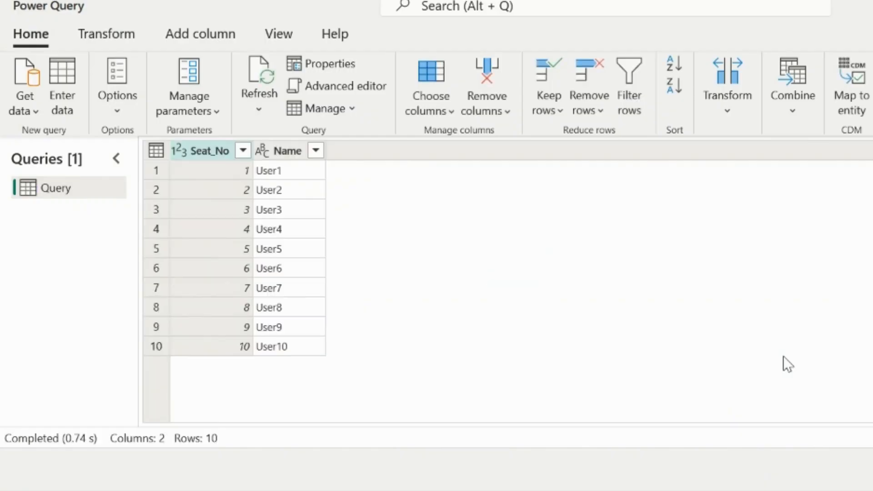
pyautogui.moveTo(448, 244)
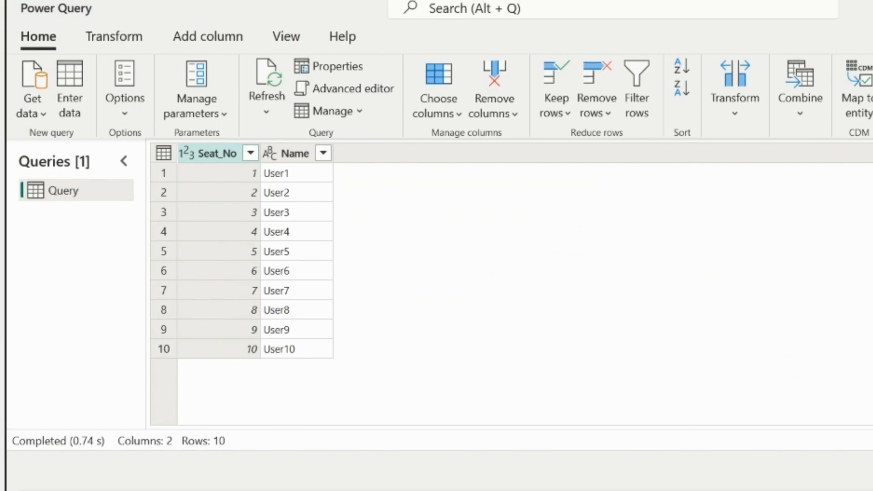
# Step: Save the dataflow under the name 'Block Refresh on a particular date'
pyautogui.write('Blo')
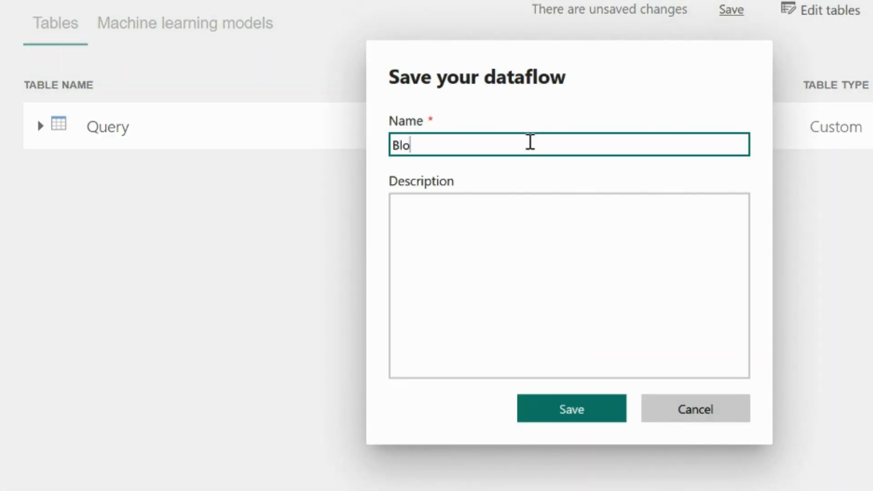
pyautogui.write('ck Refresh')
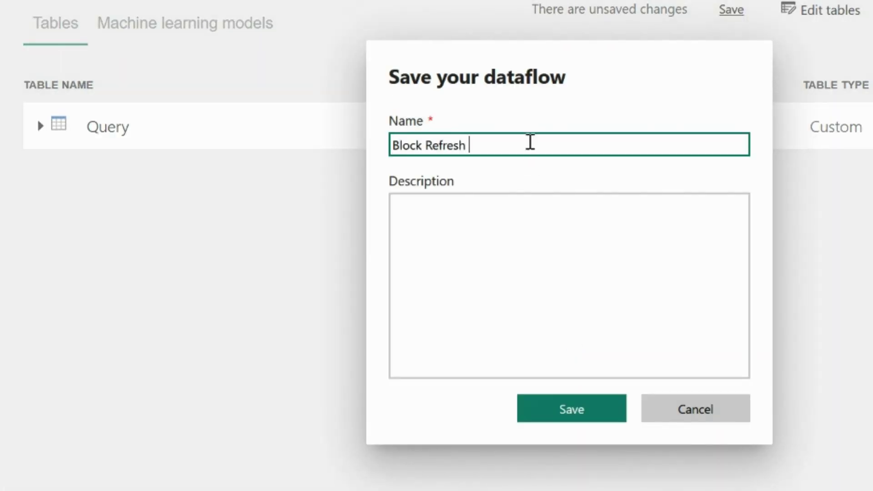
pyautogui.write('on a parti')
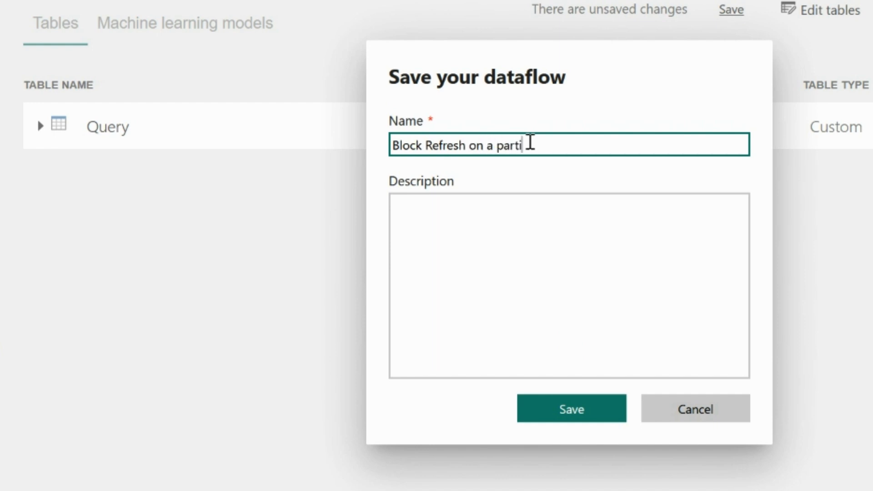
pyautogui.write('cular date')
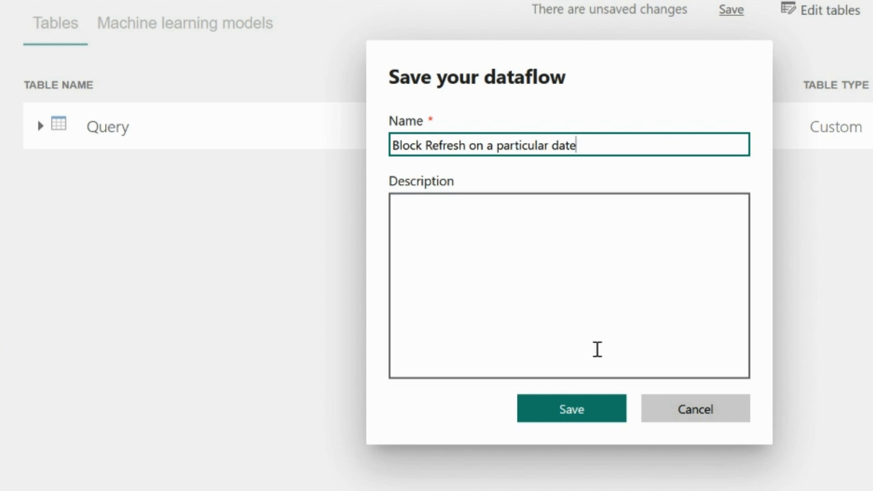
pyautogui.click(571, 409)
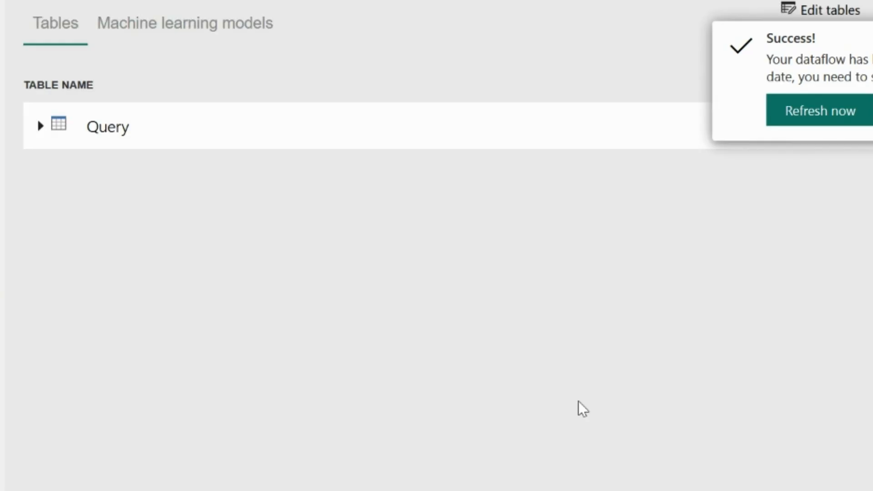
# Step: Start importing data from Dataflows in Power BI Desktop and reach the Navigator
pyautogui.click(820, 110)
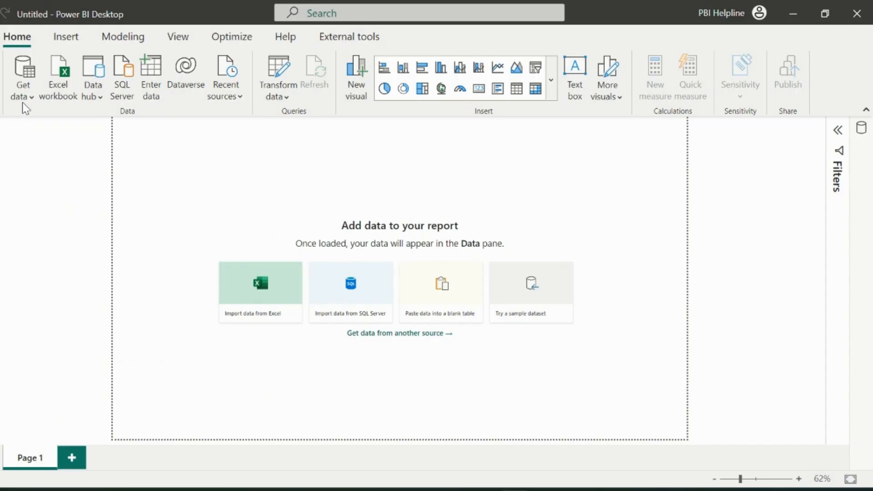
pyautogui.click(22, 79)
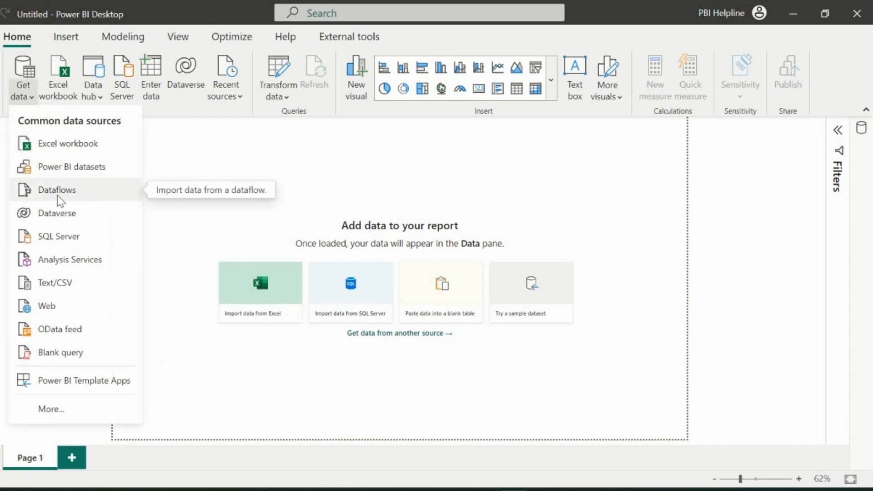
pyautogui.click(57, 189)
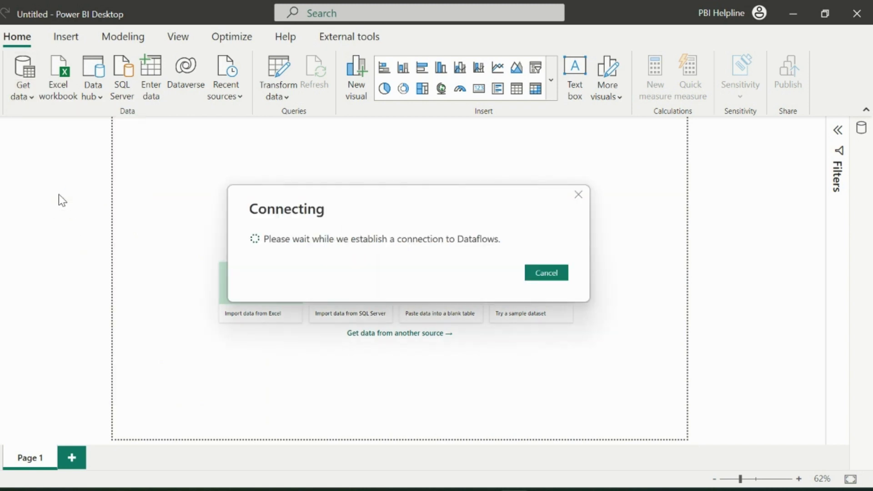
pyautogui.click(544, 272)
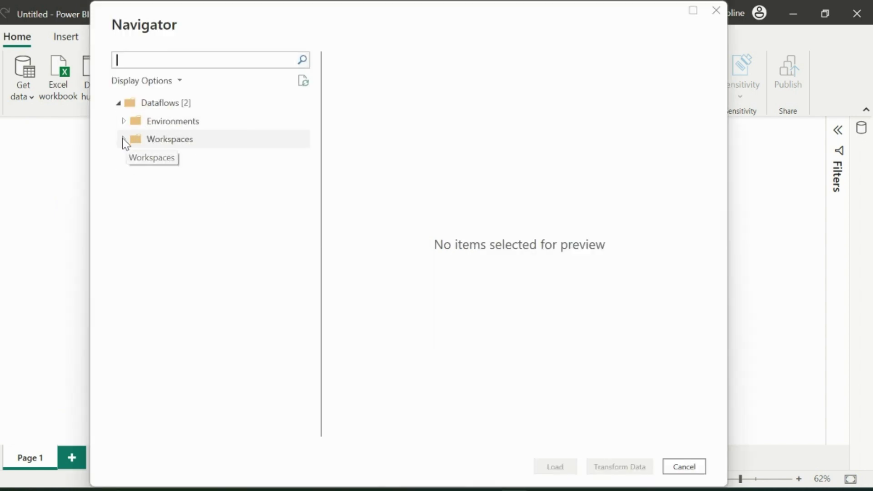
# Step: Select Query under Power BI Helpline > Block Refresh on a particular date and transform it
pyautogui.click(124, 139)
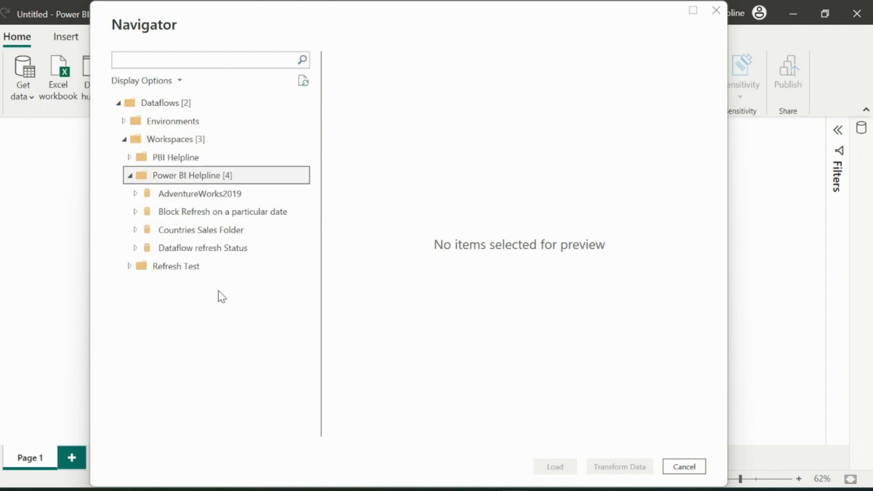
pyautogui.click(135, 212)
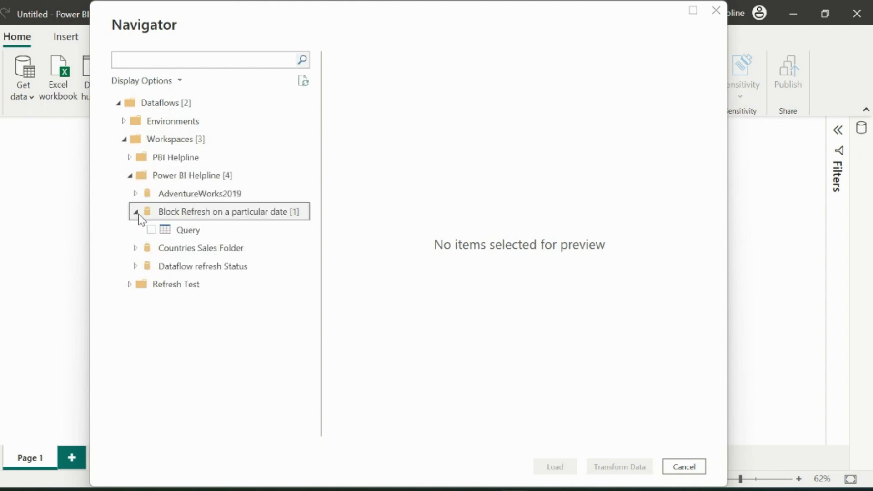
pyautogui.click(150, 229)
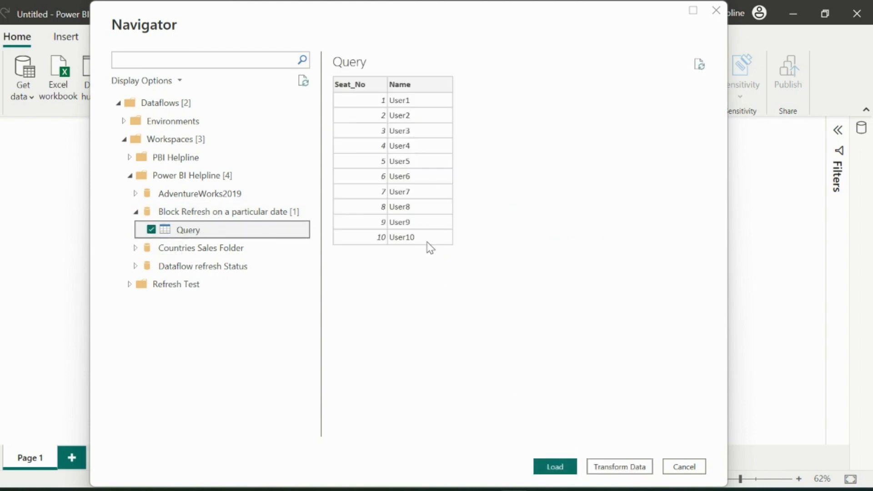
pyautogui.click(683, 466)
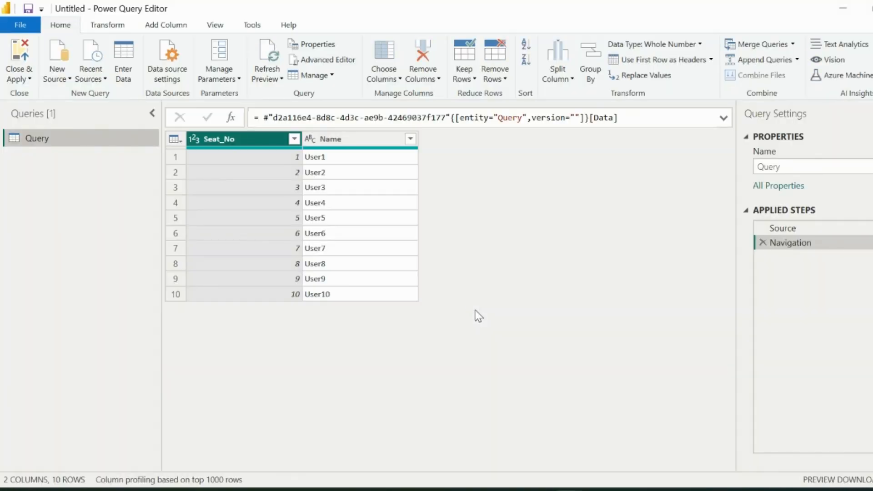
pyautogui.moveTo(147, 219)
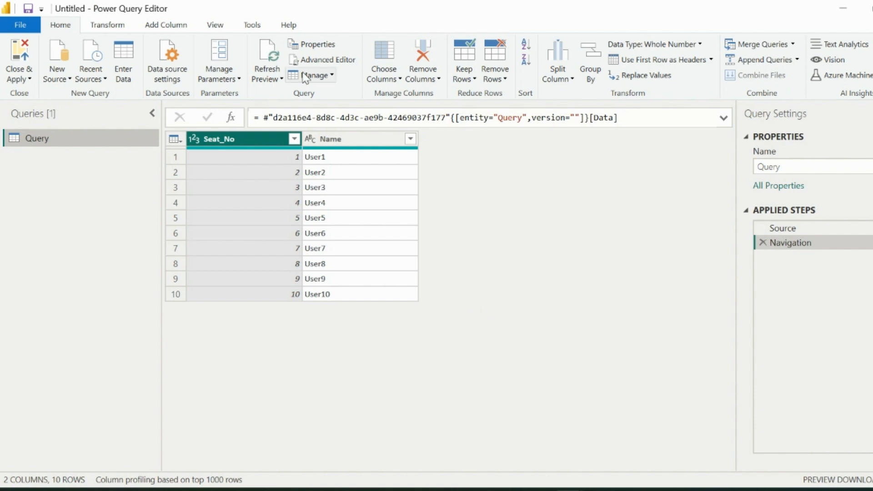
pyautogui.moveTo(332, 60)
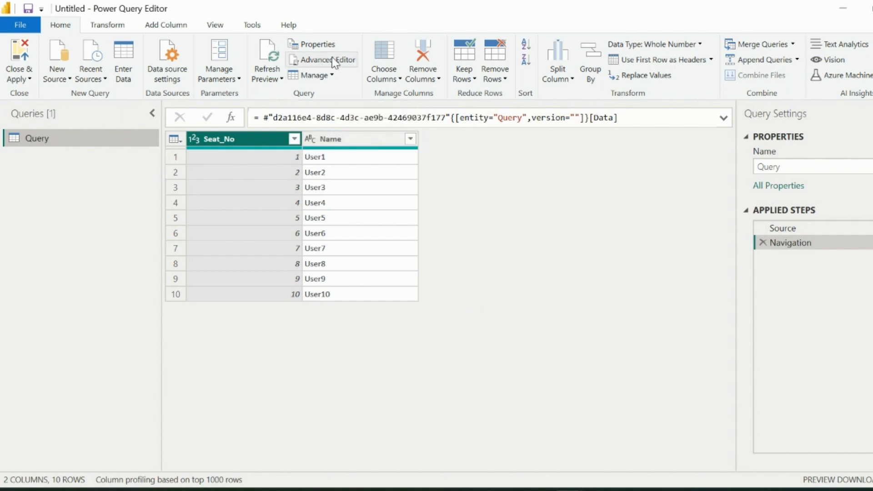
# Step: Show the Query's full M code in Advanced Editor and select it for copying
pyautogui.click(328, 60)
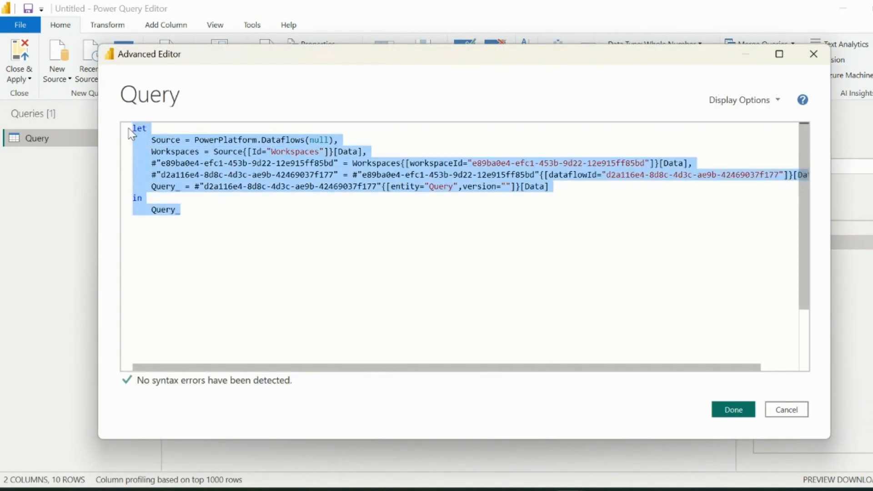
pyautogui.click(733, 410)
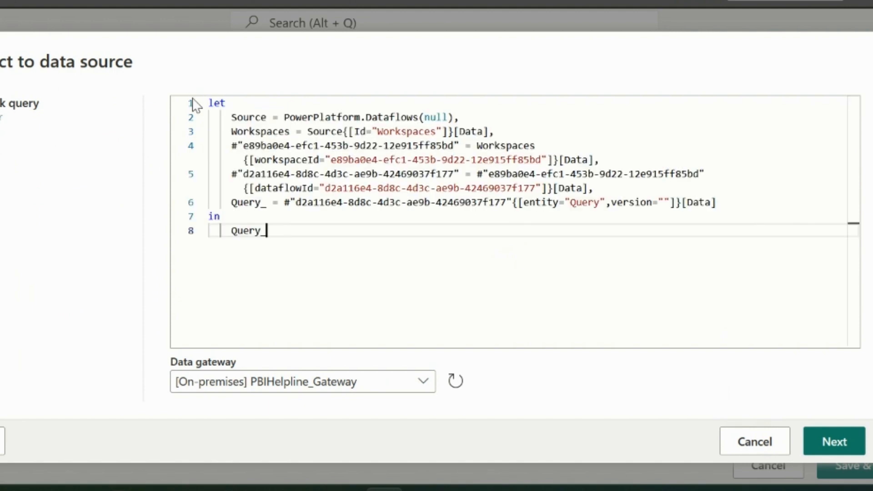
pyautogui.moveTo(339, 358)
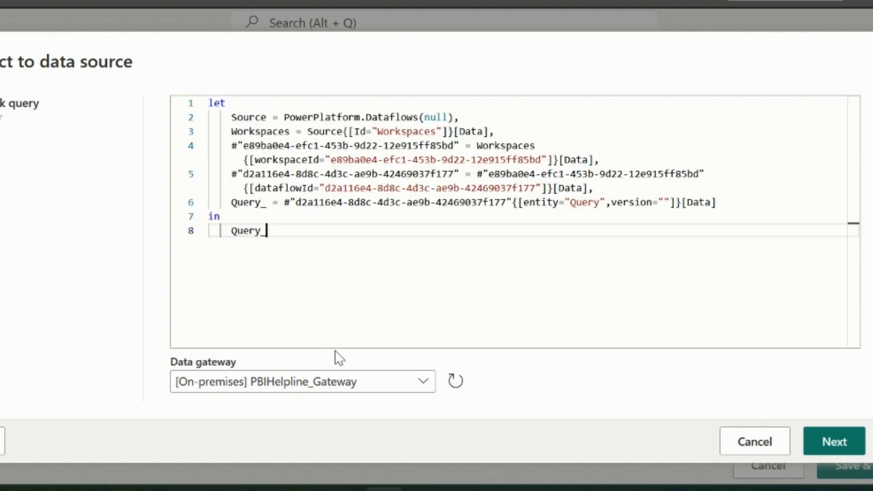
# Step: Set the pasted query's data gateway to (none) and continue to editing it
pyautogui.click(302, 381)
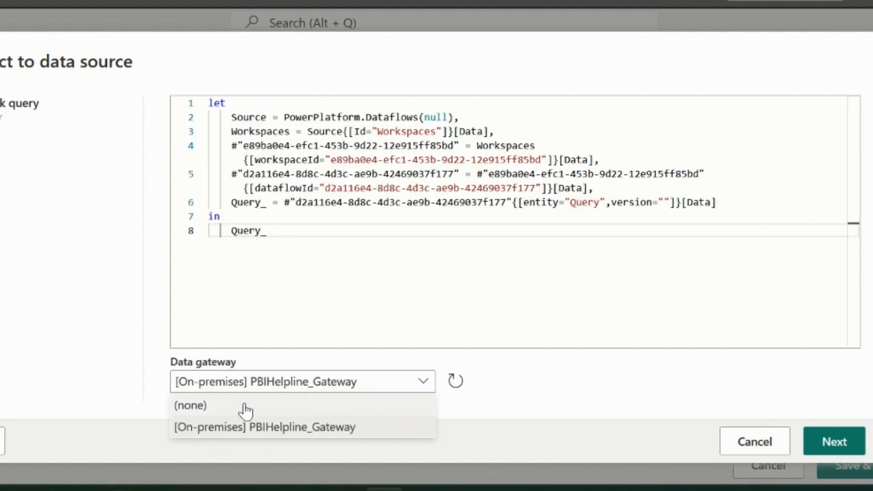
pyautogui.click(190, 405)
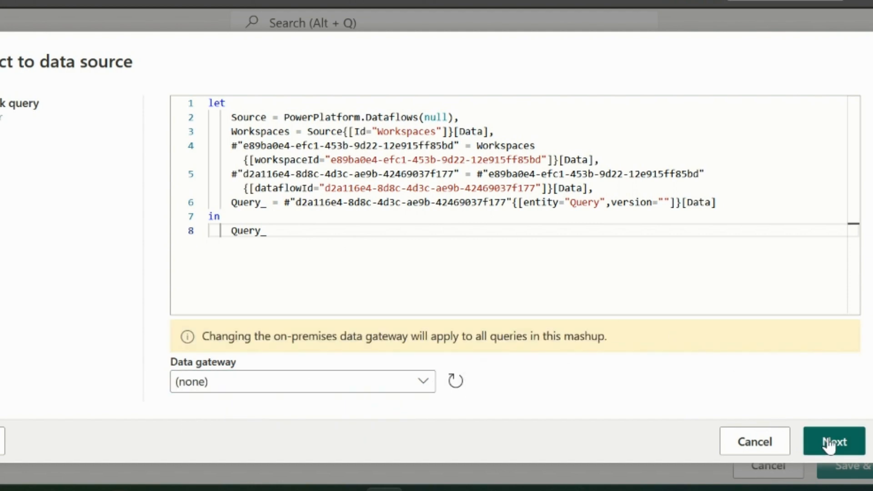
pyautogui.click(834, 442)
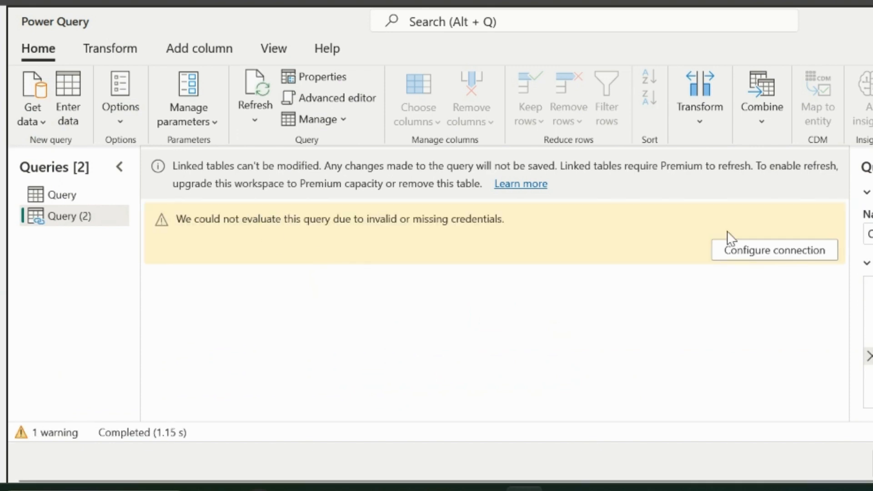
# Step: Configure the connection with existing credentials and rename Query (2) to OldData
pyautogui.click(773, 250)
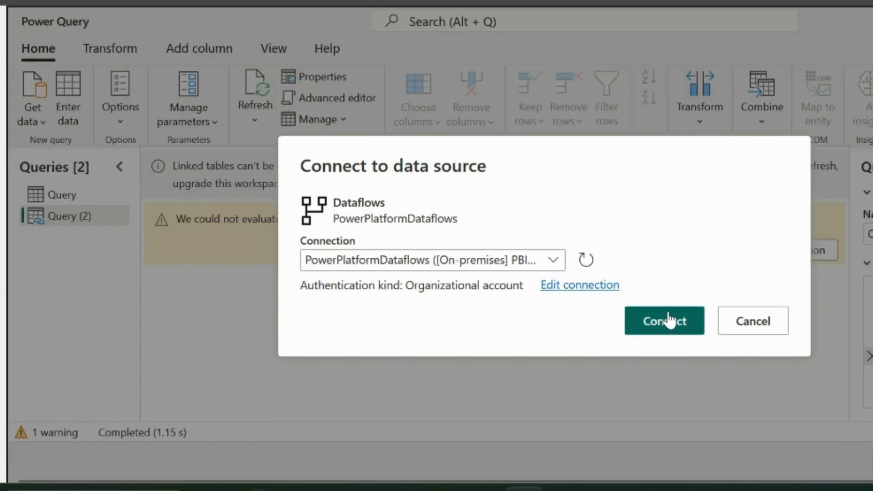
pyautogui.click(664, 320)
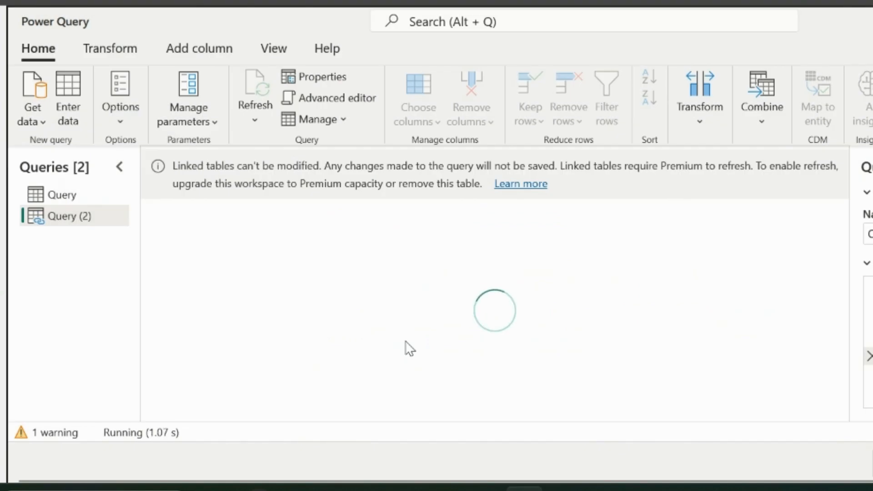
pyautogui.moveTo(53, 239)
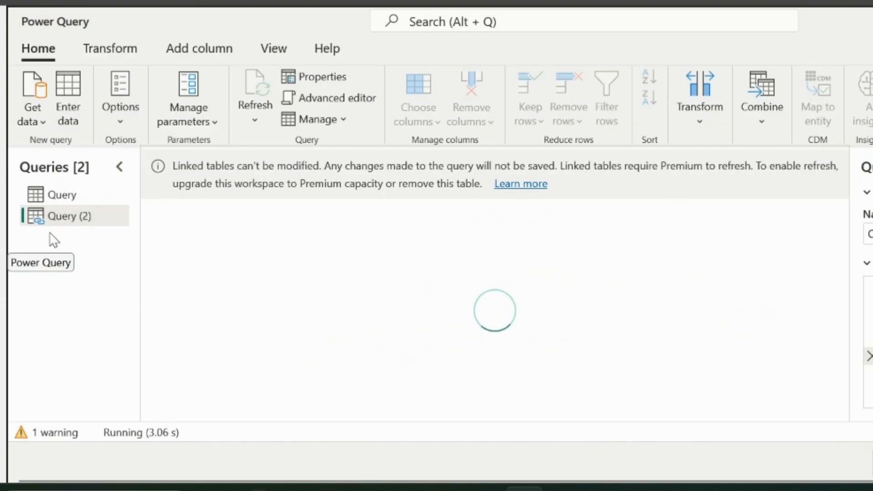
pyautogui.moveTo(71, 228)
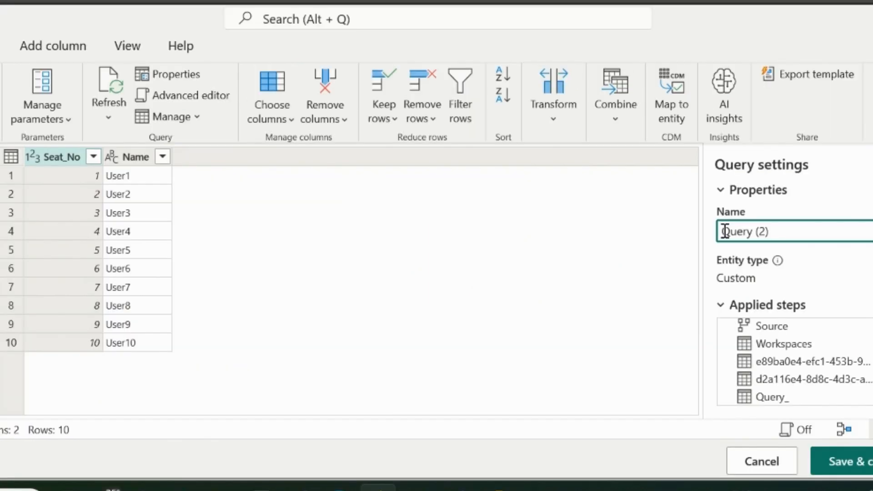
pyautogui.write('Old')
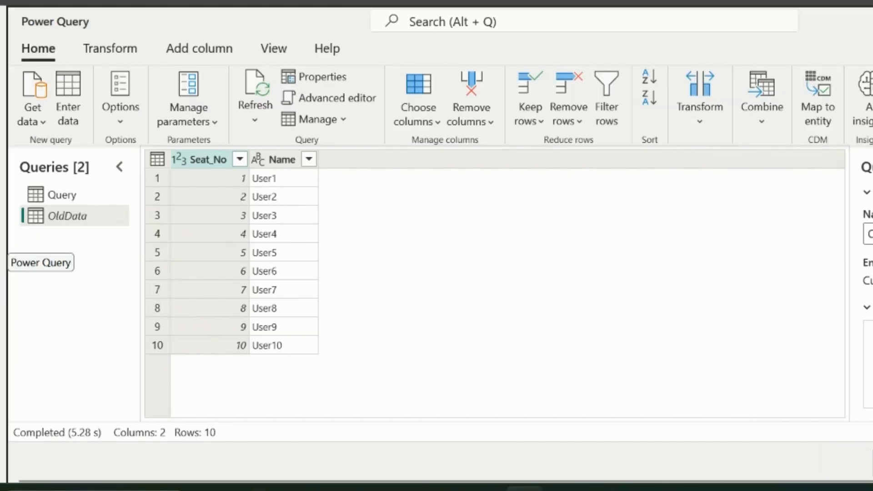
pyautogui.moveTo(121, 242)
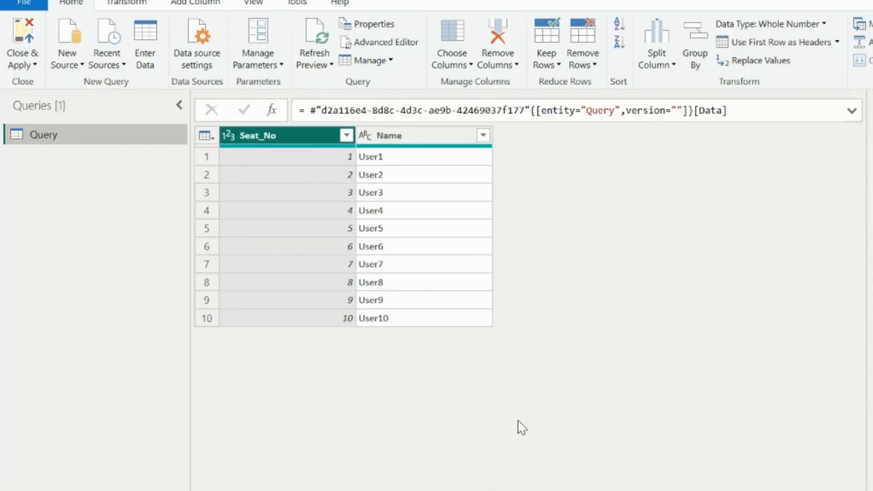
pyautogui.moveTo(177, 171)
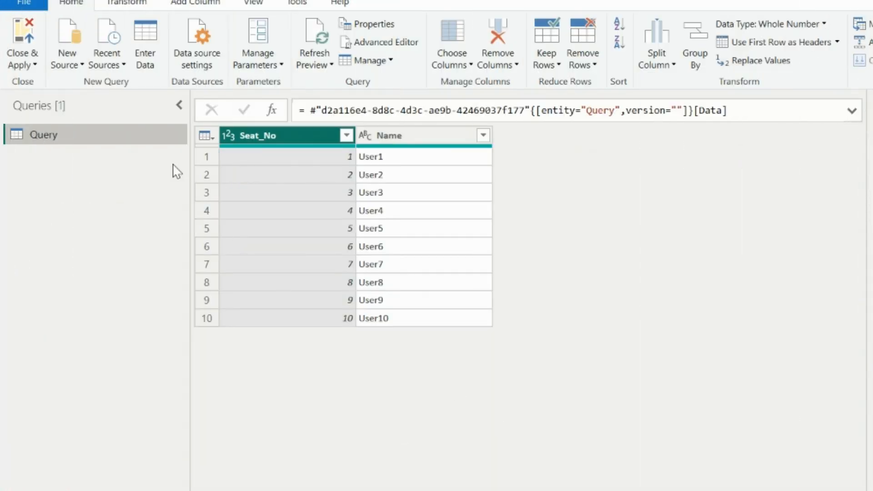
# Step: Create a blank query returning = DateTime.LocalNow()
pyautogui.click(67, 43)
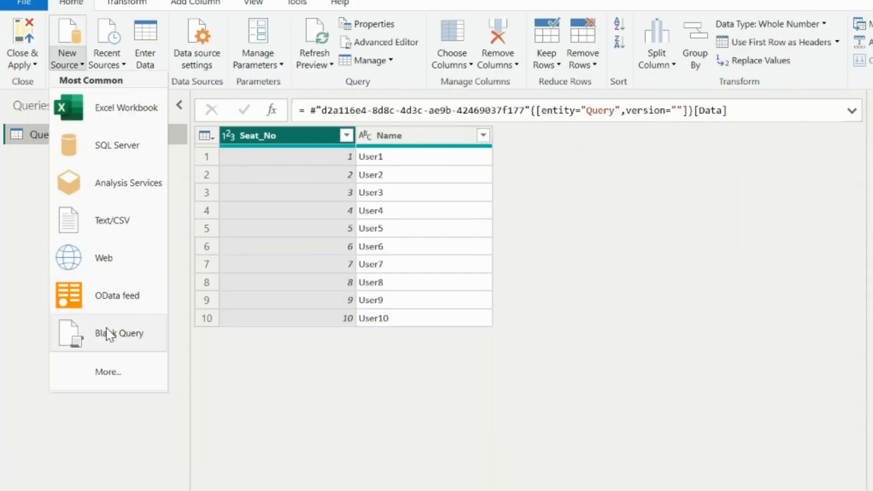
pyautogui.click(118, 333)
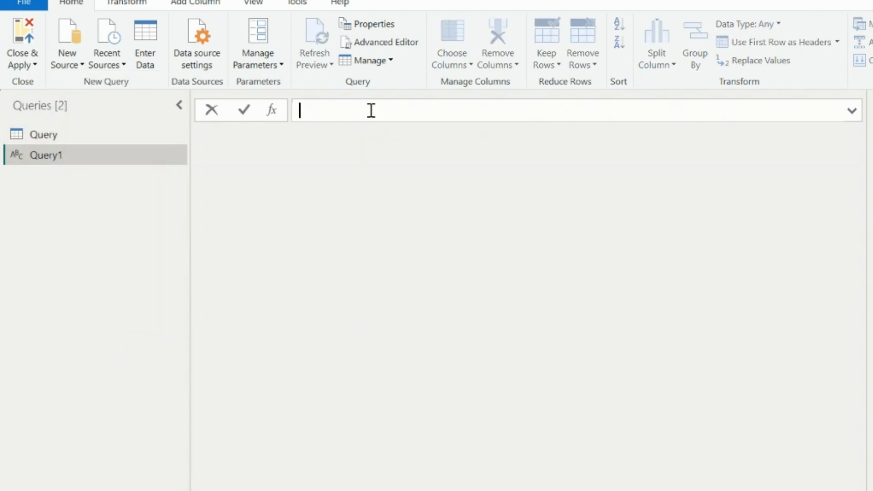
pyautogui.write('=')
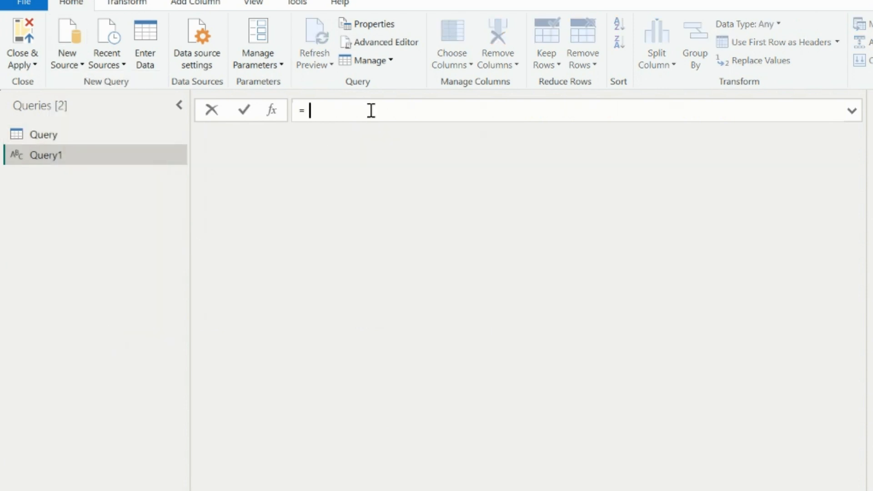
pyautogui.write('DateTime.')
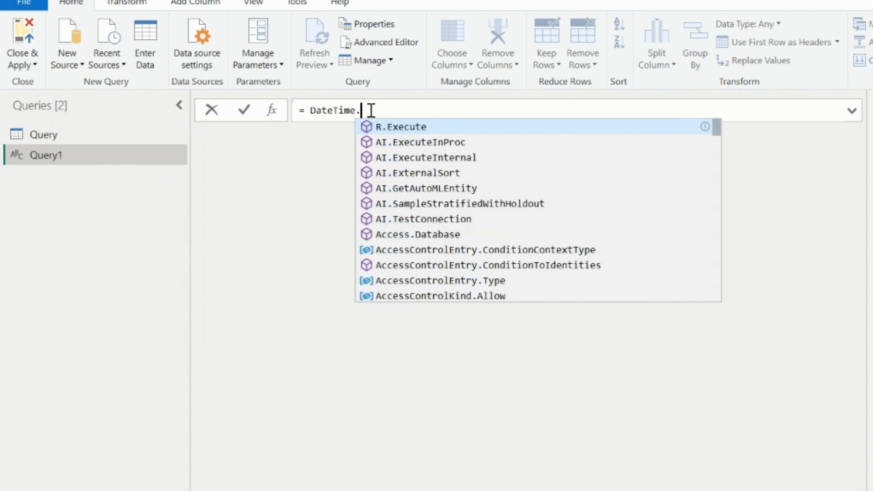
pyautogui.write('LocalNow')
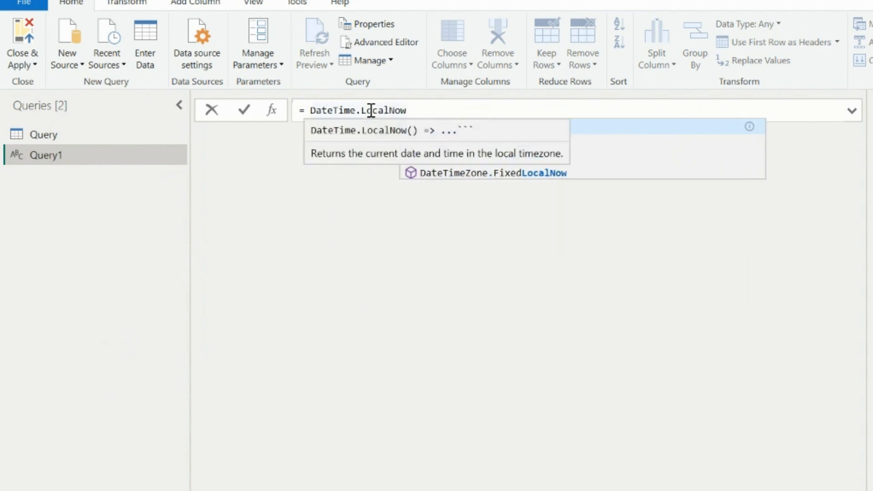
pyautogui.click(244, 109)
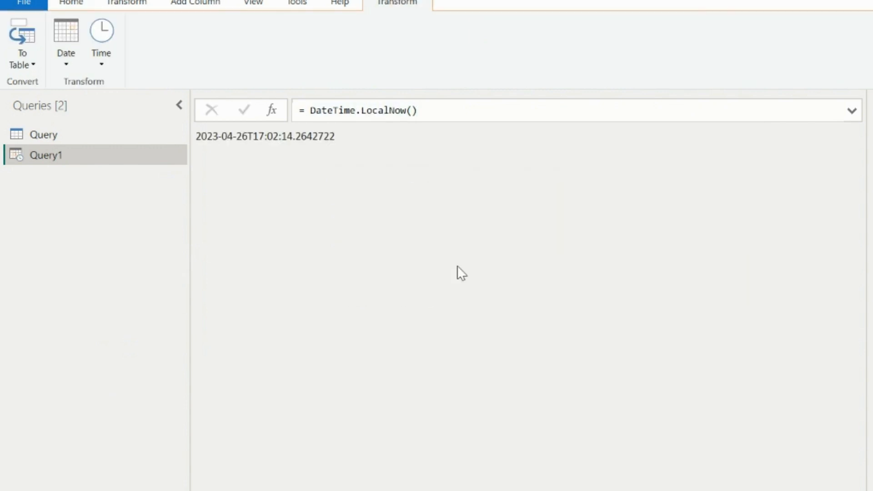
pyautogui.moveTo(299, 156)
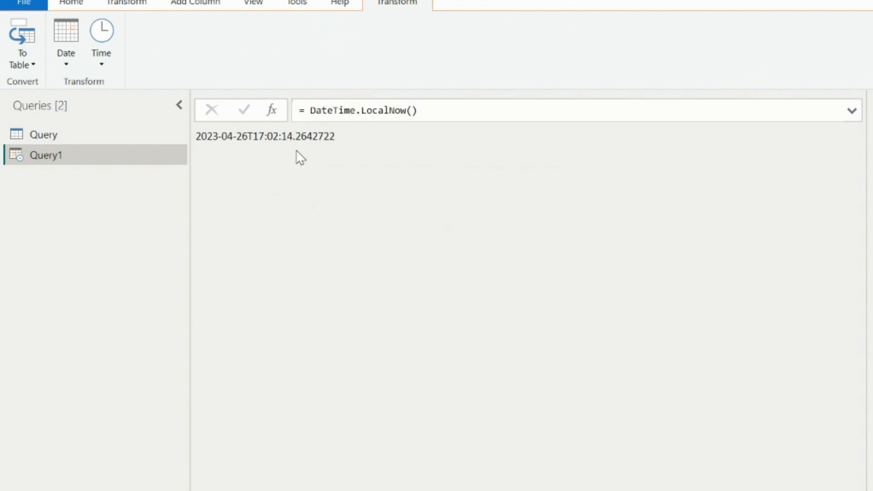
# Step: Wrap the formula in Date.StartOfMonth(DateTime.Date(...)) to return 01-04-2023
pyautogui.click(312, 111)
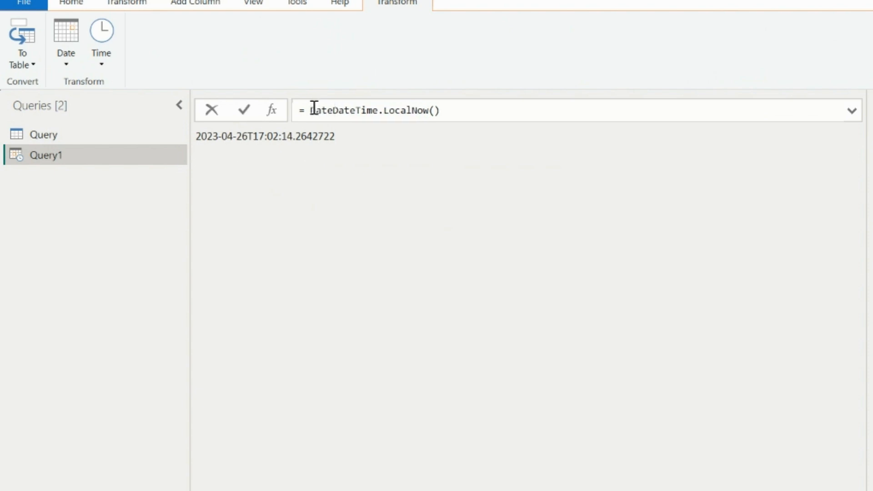
pyautogui.write('DateTime.Date(')
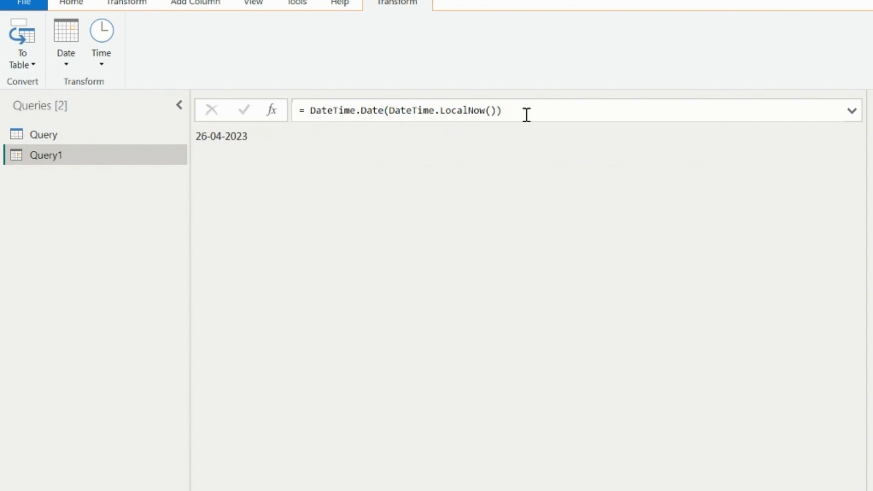
pyautogui.moveTo(307, 152)
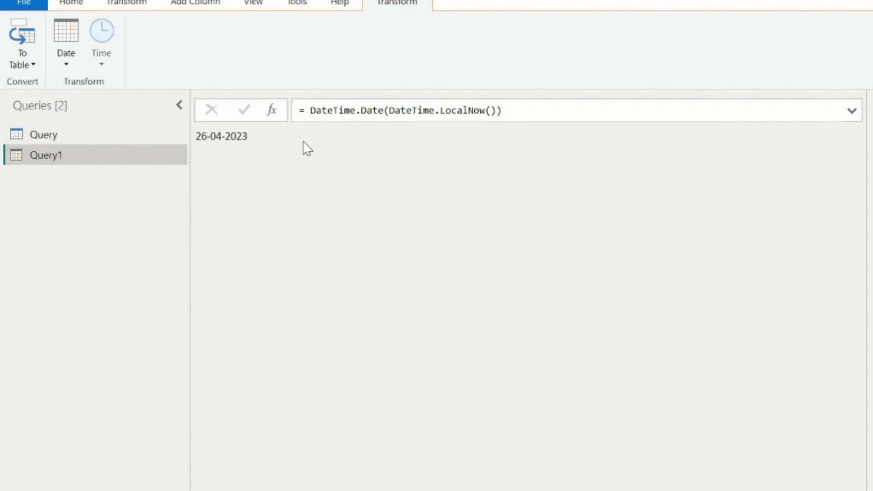
pyautogui.moveTo(415, 115)
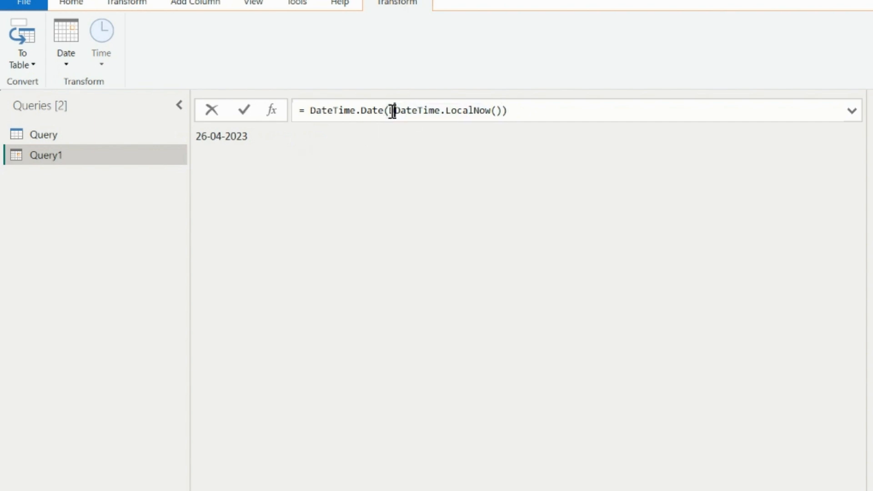
pyautogui.write('Date.StartOfMonth')
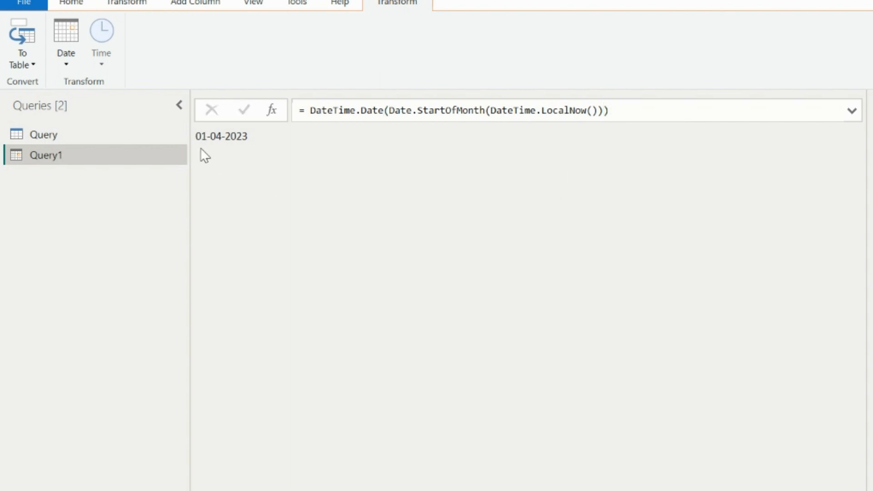
pyautogui.moveTo(268, 148)
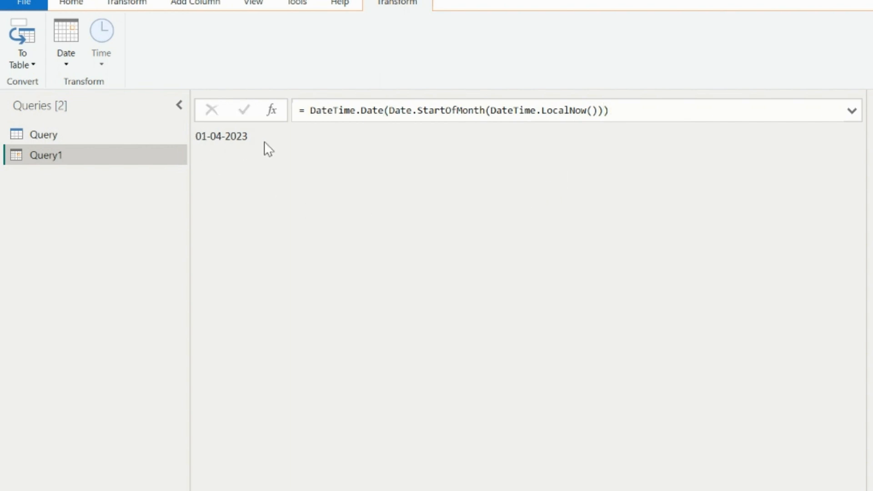
pyautogui.moveTo(231, 131)
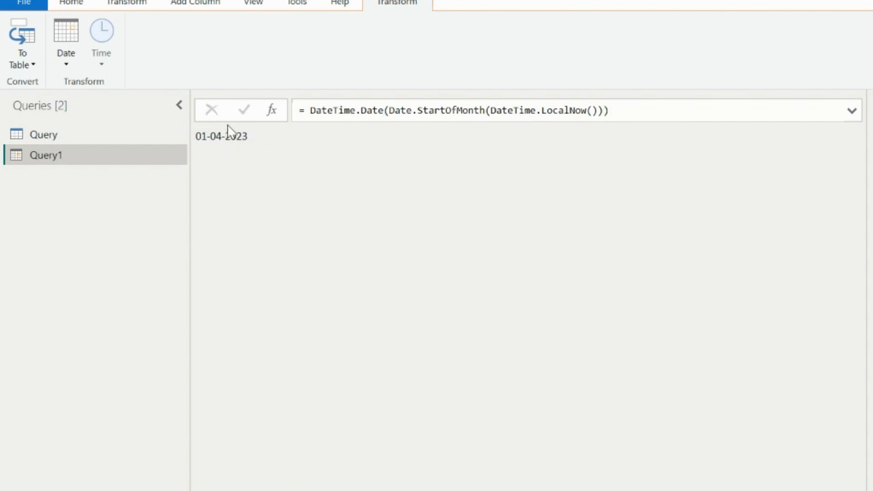
pyautogui.moveTo(213, 152)
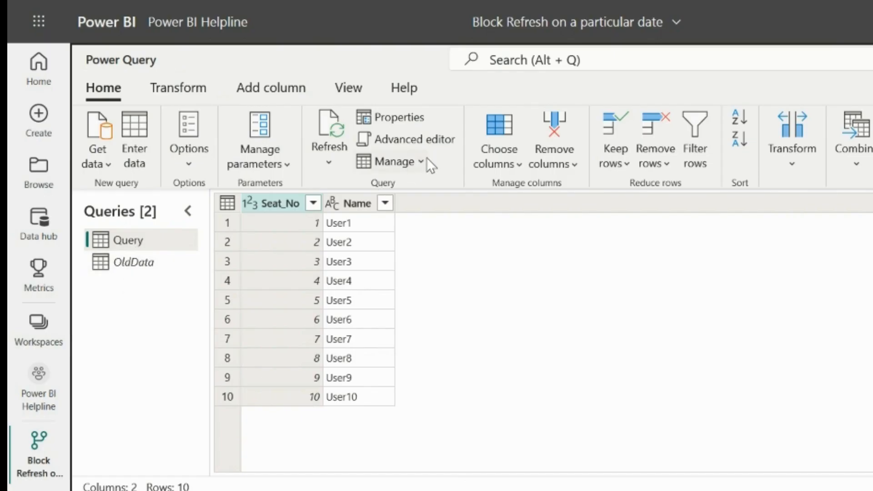
# Step: Edit Source to 'if #date(2023,4,26) = DateTime.Date(DateTime.LocalNow()) then OldData else Sql.Database' and save
pyautogui.click(413, 139)
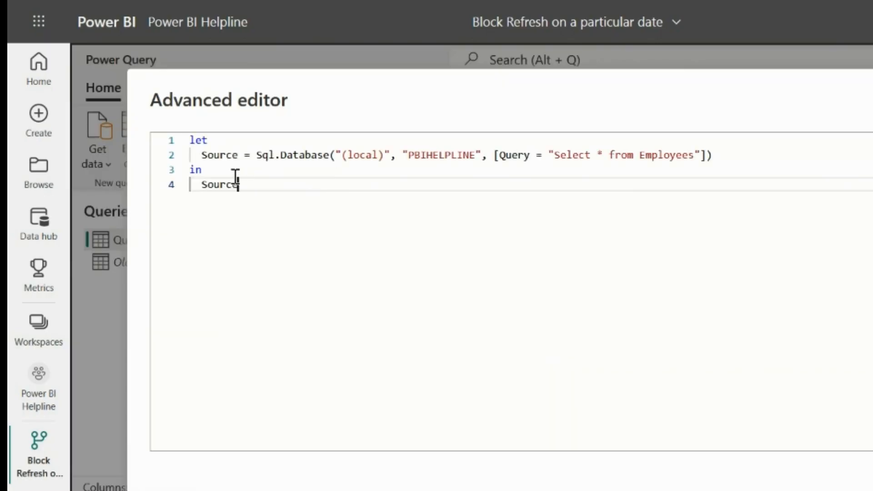
pyautogui.click(257, 154)
pyautogui.write('if  #d')
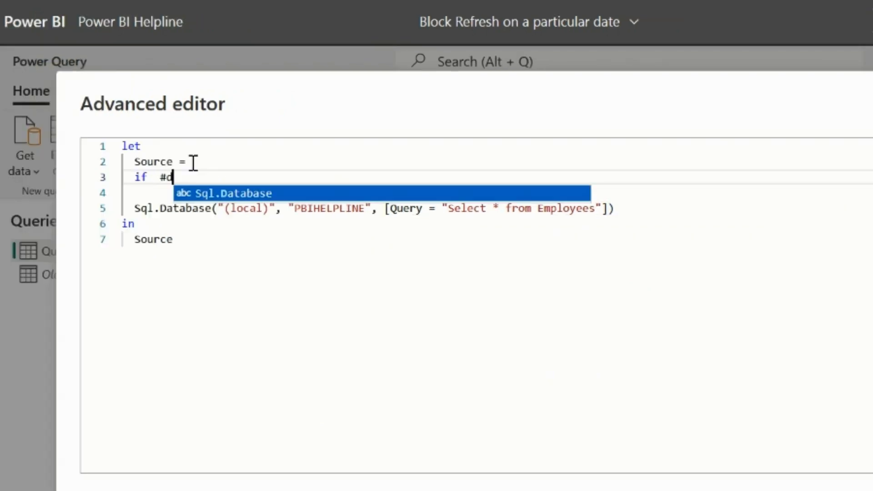
pyautogui.write('ate(2023, 4, 26) =')
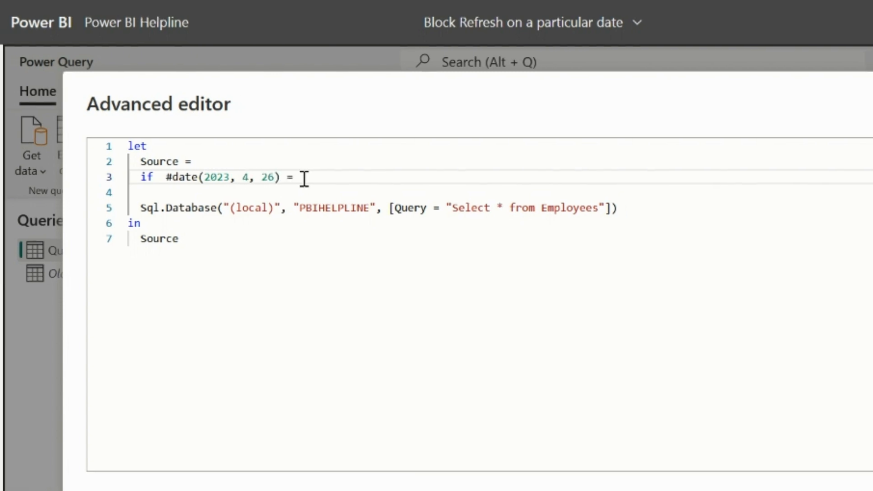
pyautogui.write('DateTime.Date(DateTime.LocalNow())')
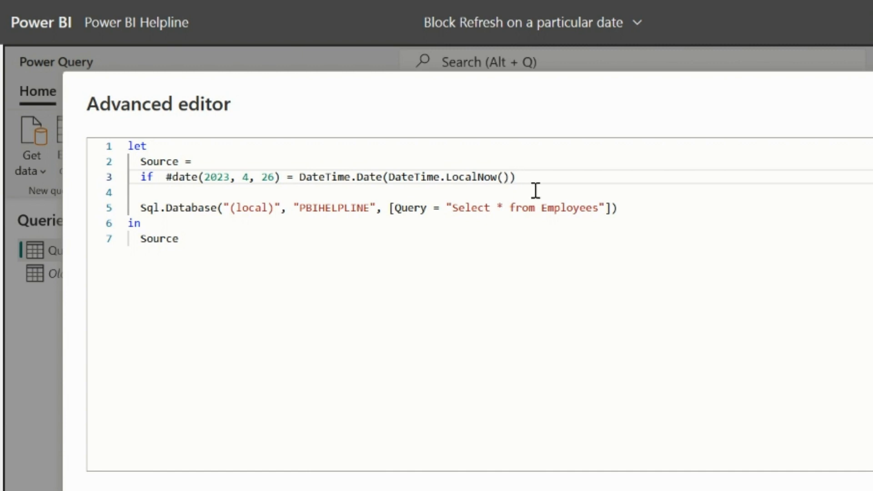
pyautogui.write('then')
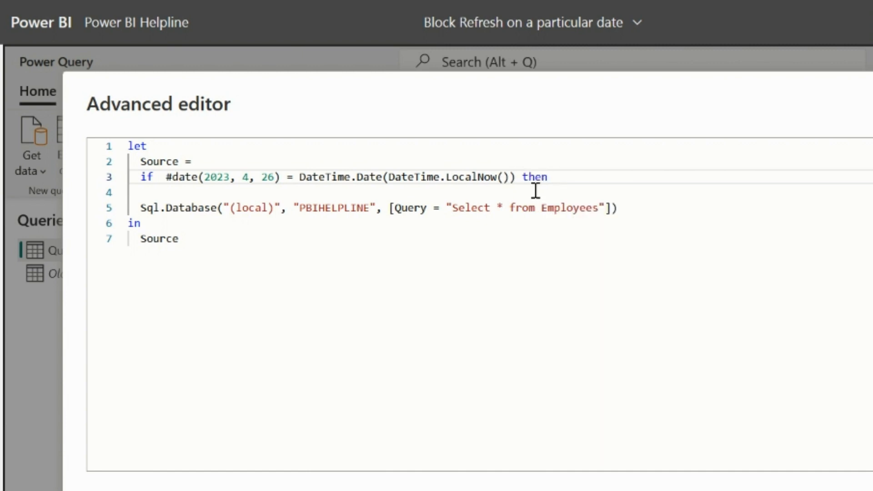
pyautogui.click(552, 178)
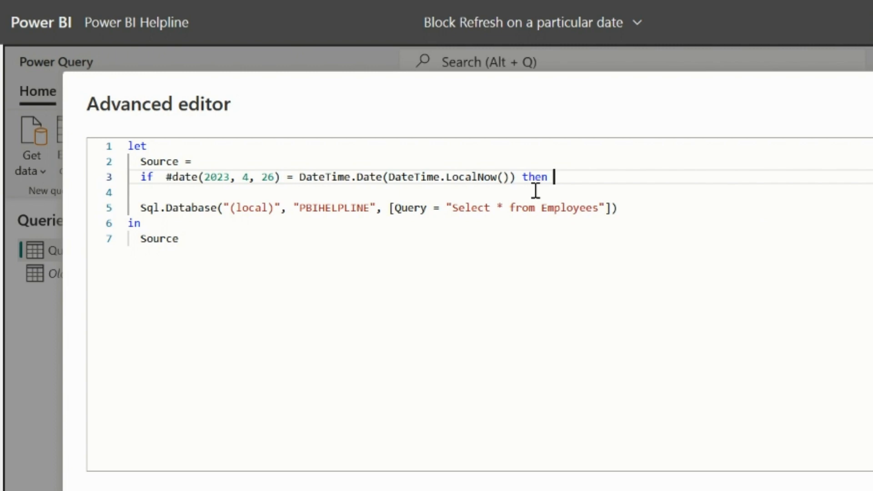
pyautogui.write('OldData')
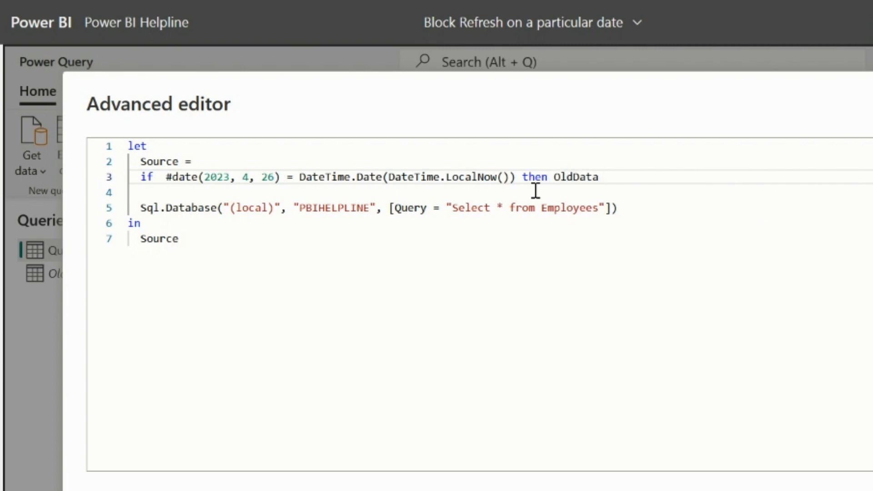
pyautogui.write('else')
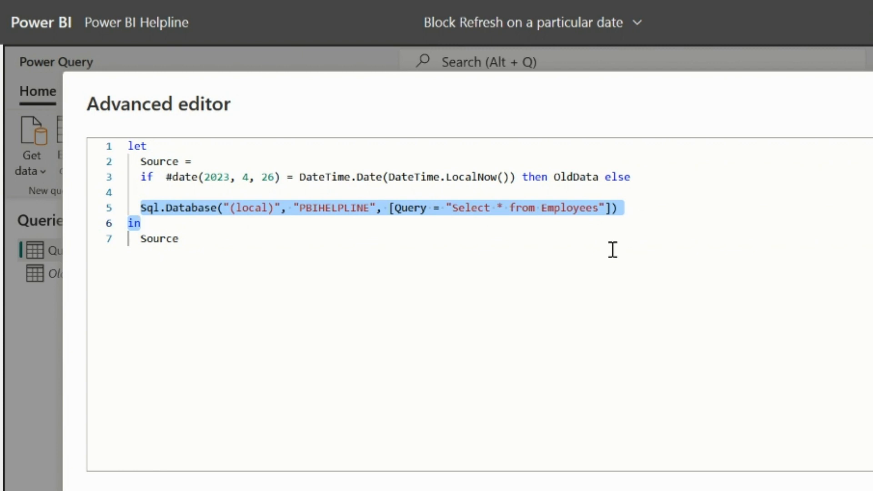
pyautogui.click(273, 177)
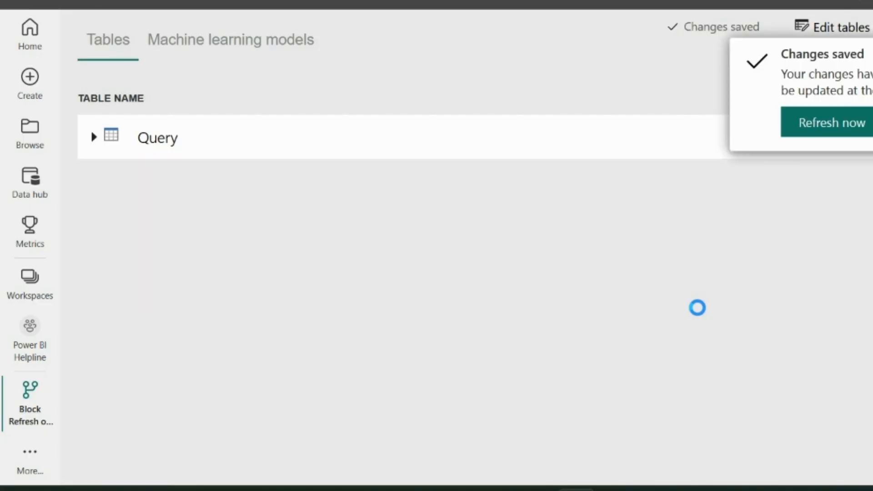
# Step: Refresh the saved dataflow and check its status in the workspace list until it finishes with a warning
pyautogui.click(832, 123)
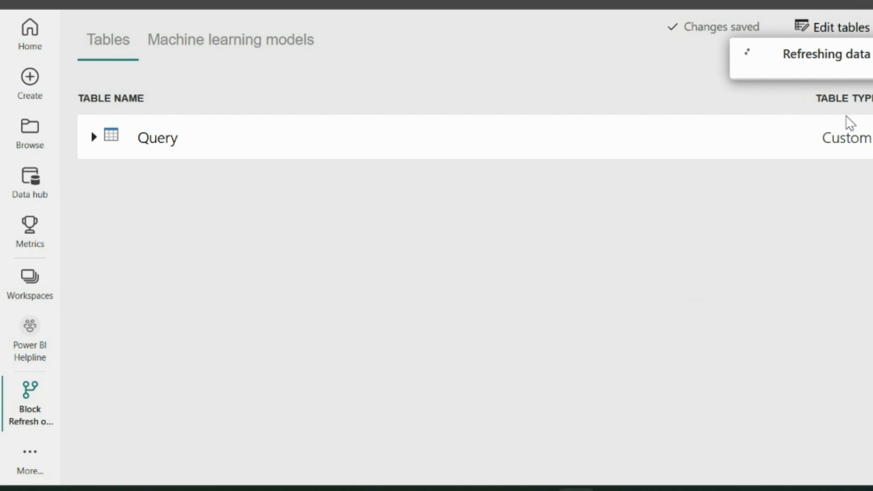
pyautogui.moveTo(447, 209)
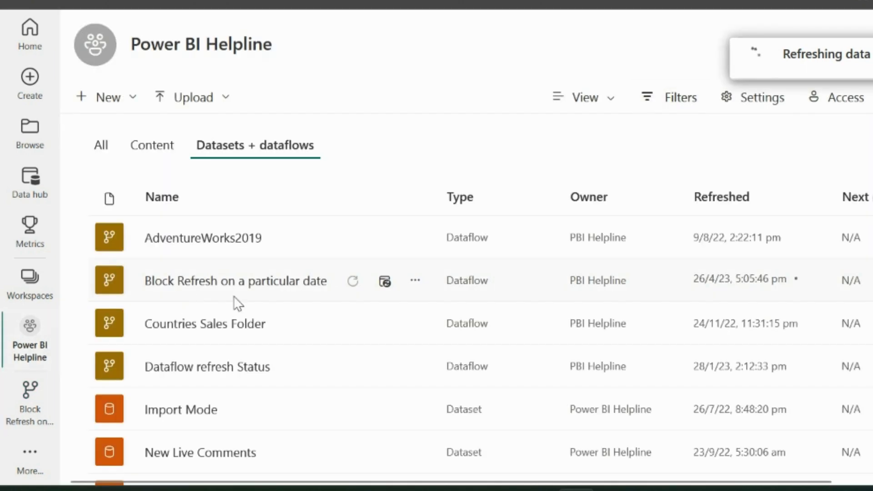
pyautogui.click(353, 280)
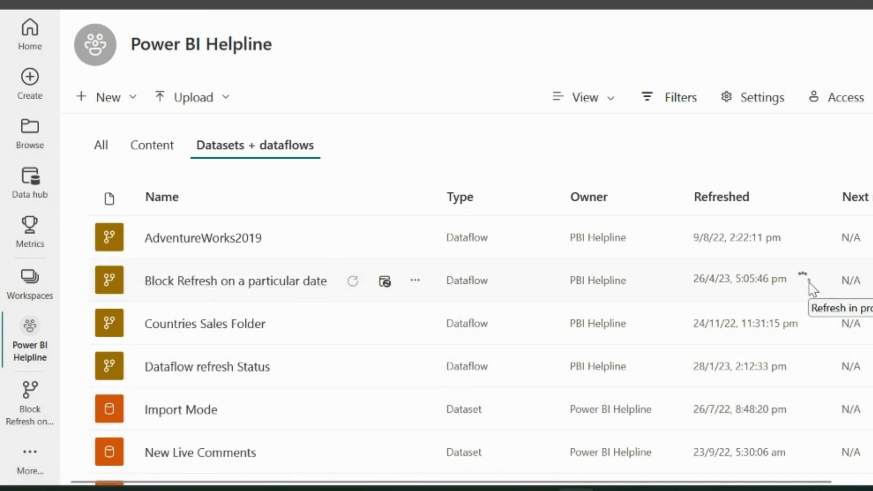
pyautogui.moveTo(561, 286)
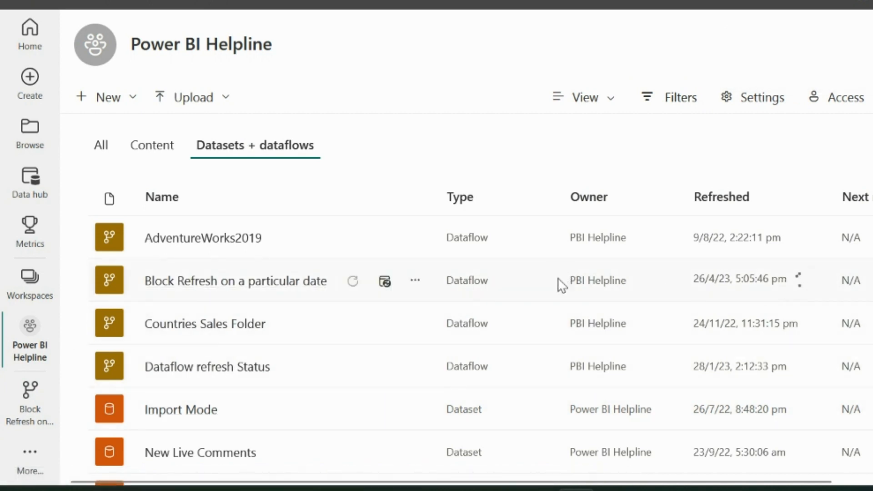
pyautogui.click(352, 280)
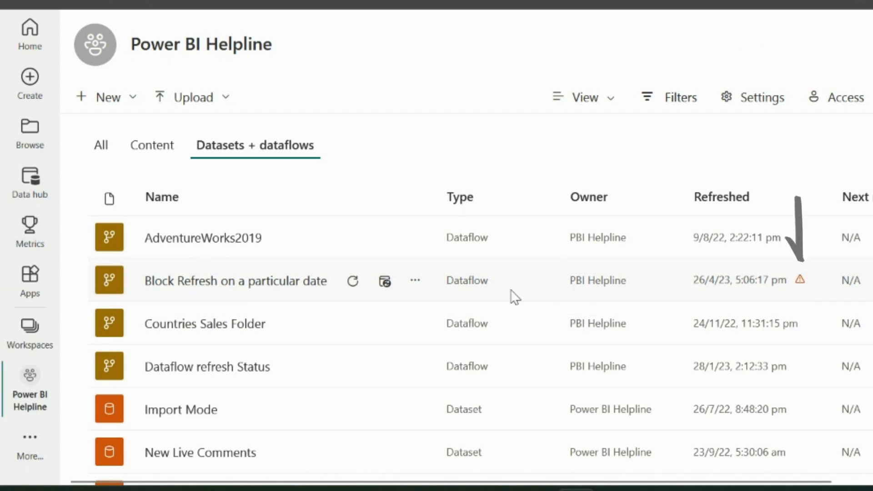
# Step: Edit the Block Refresh dataflow's query and allow combining data from both sources on the privacy warning
pyautogui.click(414, 280)
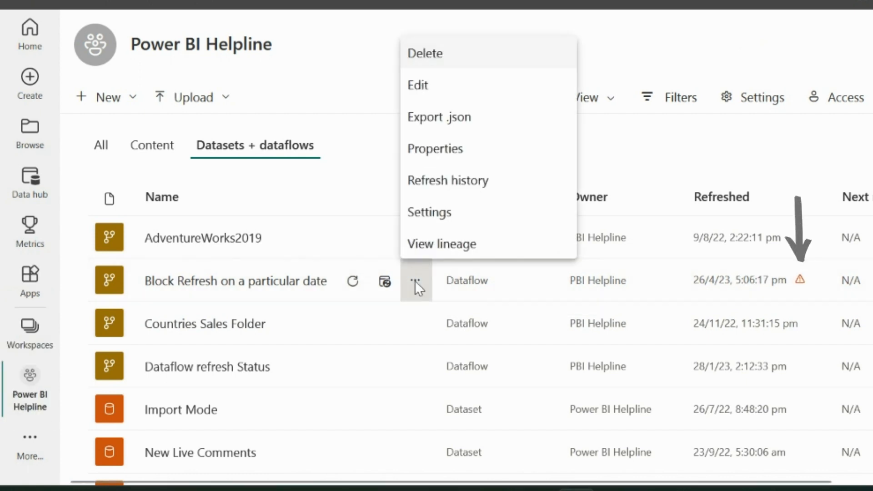
pyautogui.click(417, 85)
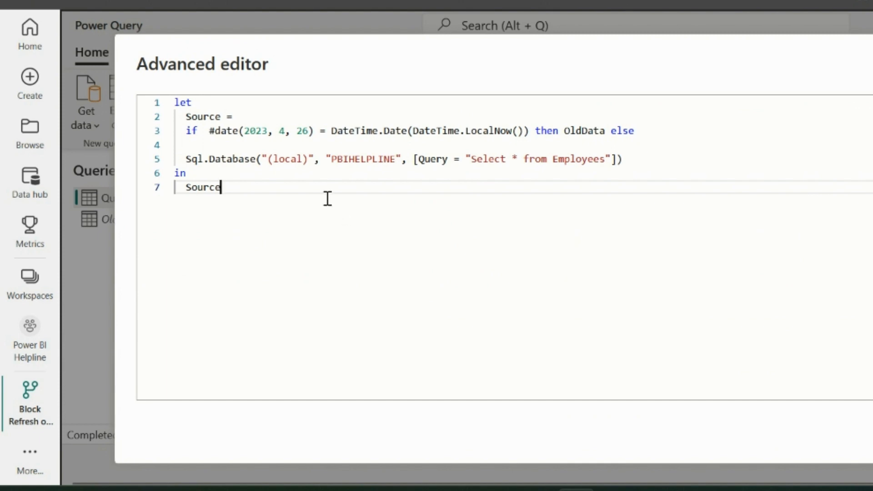
pyautogui.click(309, 130)
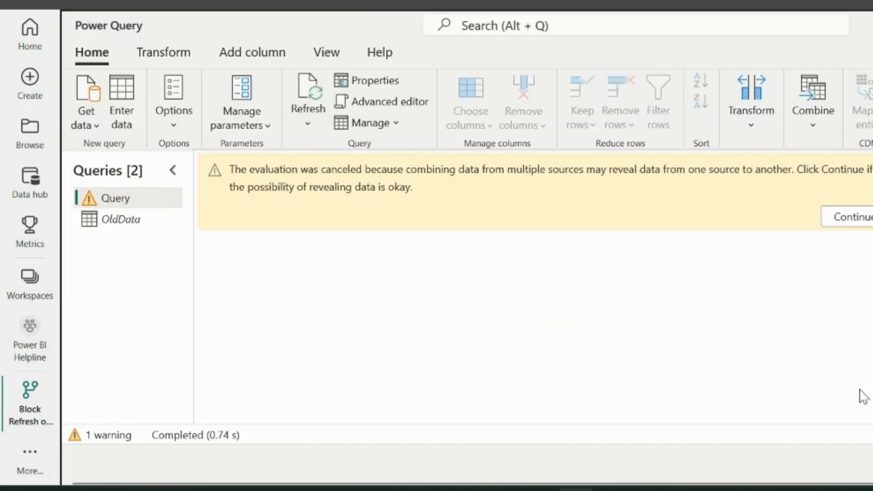
pyautogui.click(853, 217)
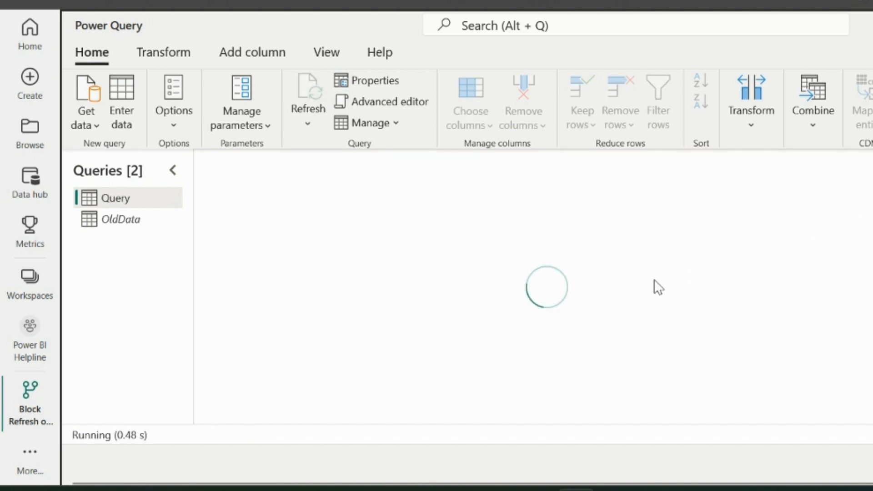
# Step: Change the condition date to 27 April 2023 in the query code, save, and return to the workspace
pyautogui.click(382, 101)
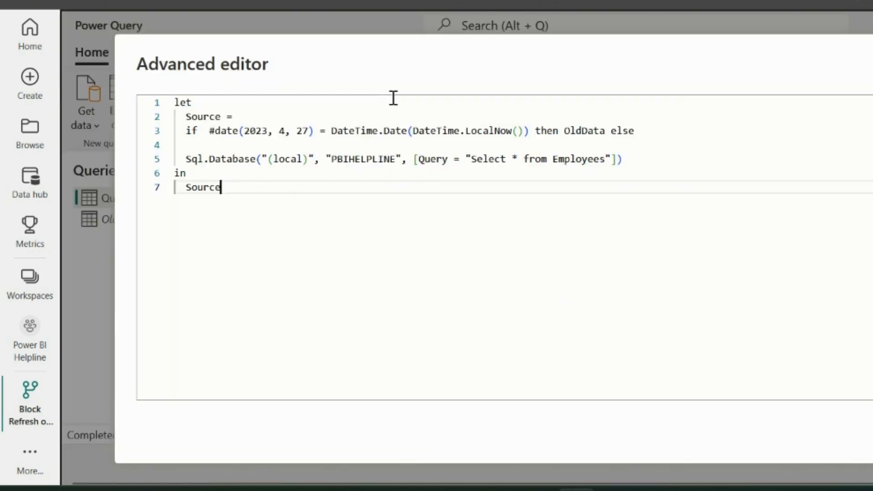
pyautogui.click(308, 131)
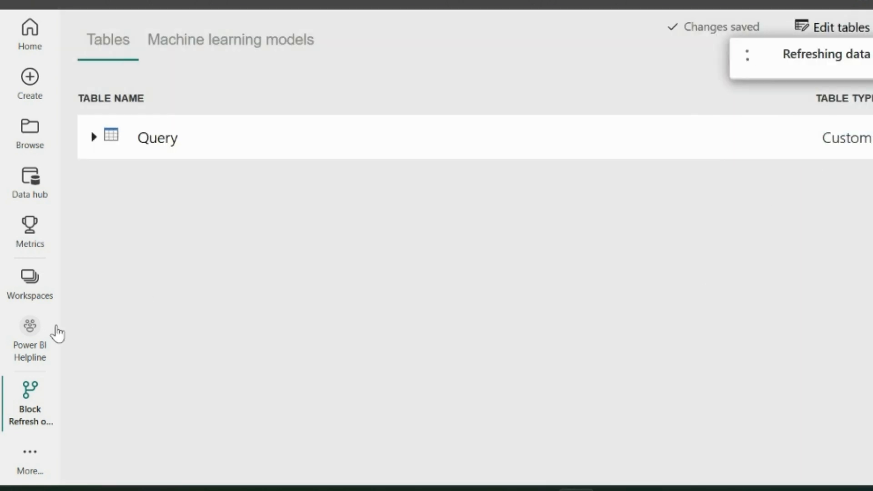
pyautogui.click(29, 334)
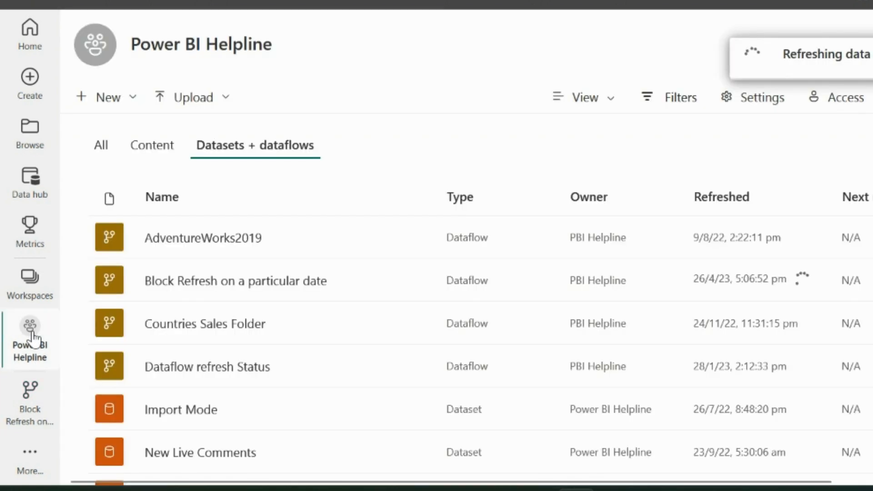
pyautogui.moveTo(610, 311)
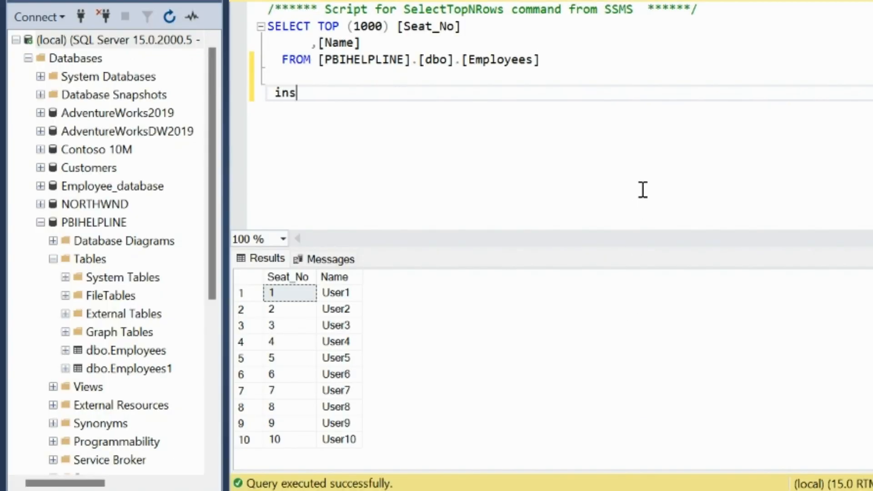
# Step: Write INSERT INTO Employees VALUES(11,'User11') below the SELECT to add seat 11, User11
pyautogui.write('ert into Employees')
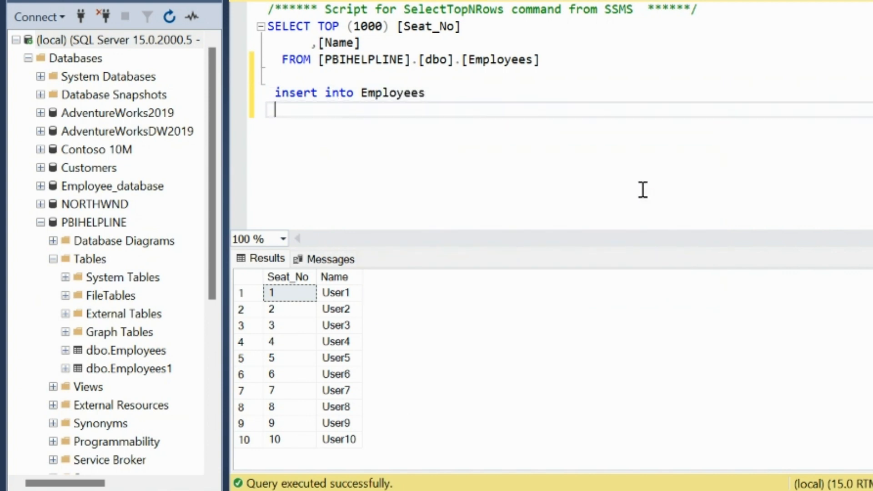
pyautogui.write('Values(')
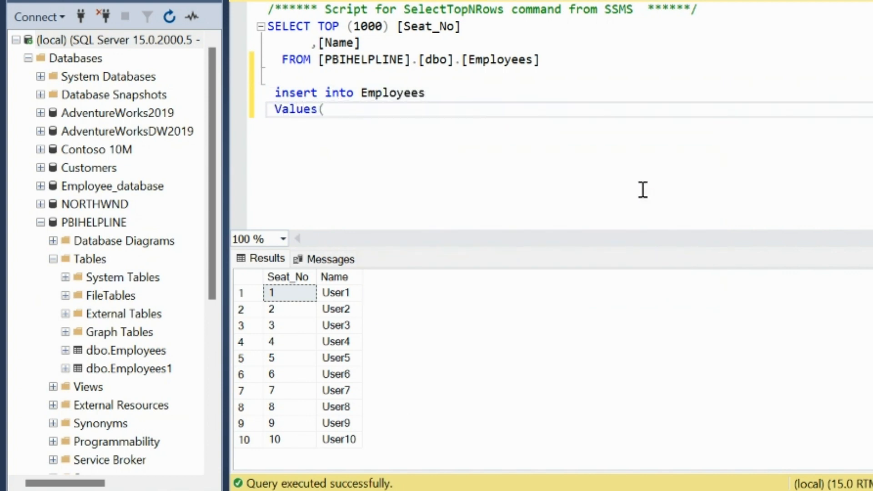
pyautogui.write("11,'User11")
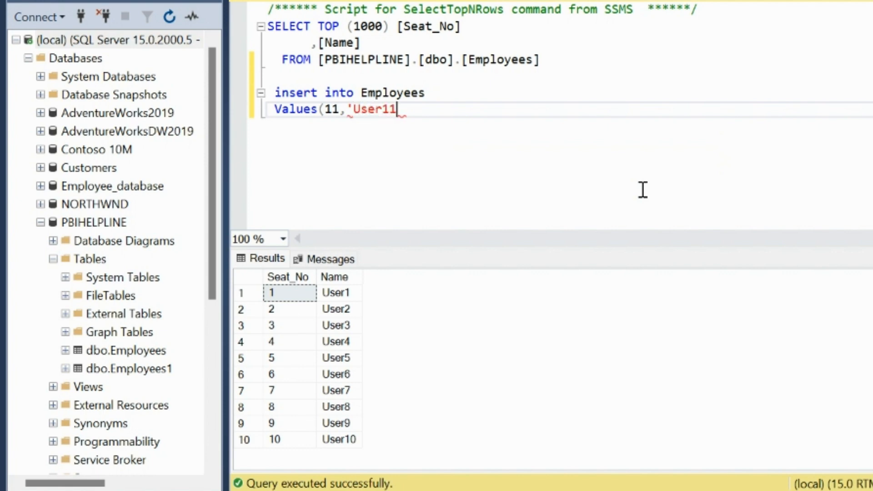
pyautogui.write("')")
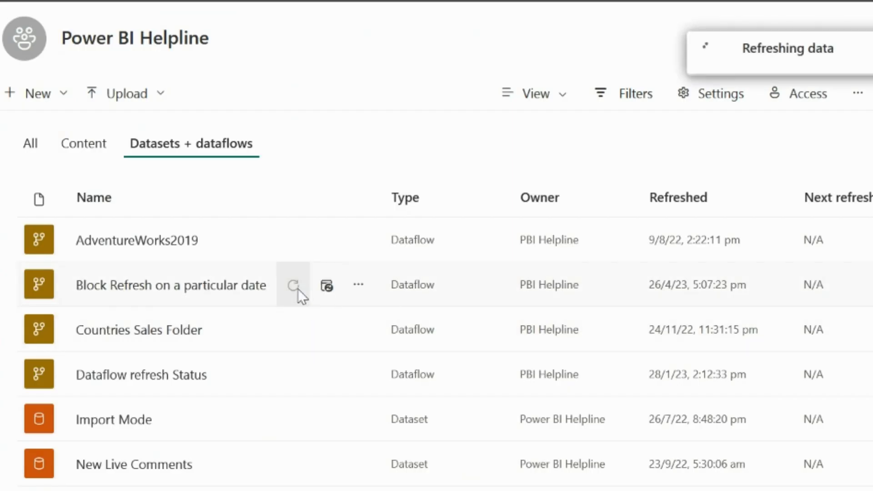
# Step: Refresh the Block Refresh dataflow twice from the Datasets + dataflows list so its last-refreshed time updates
pyautogui.click(293, 285)
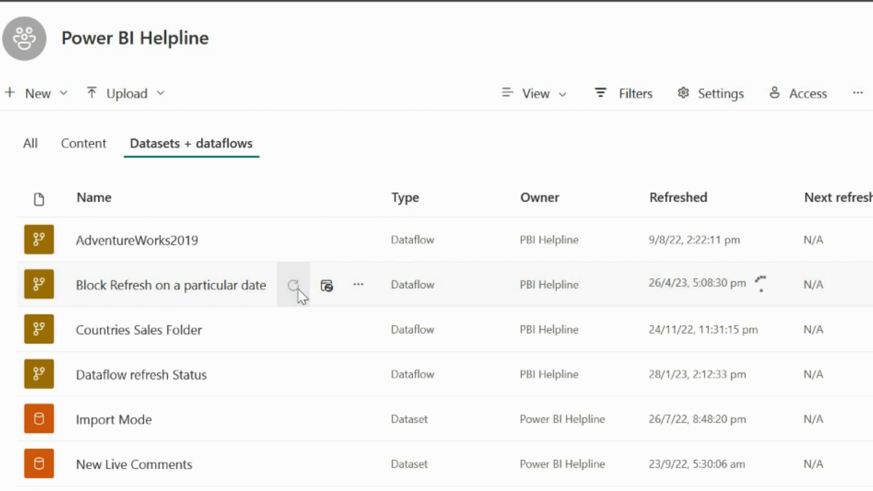
pyautogui.click(294, 285)
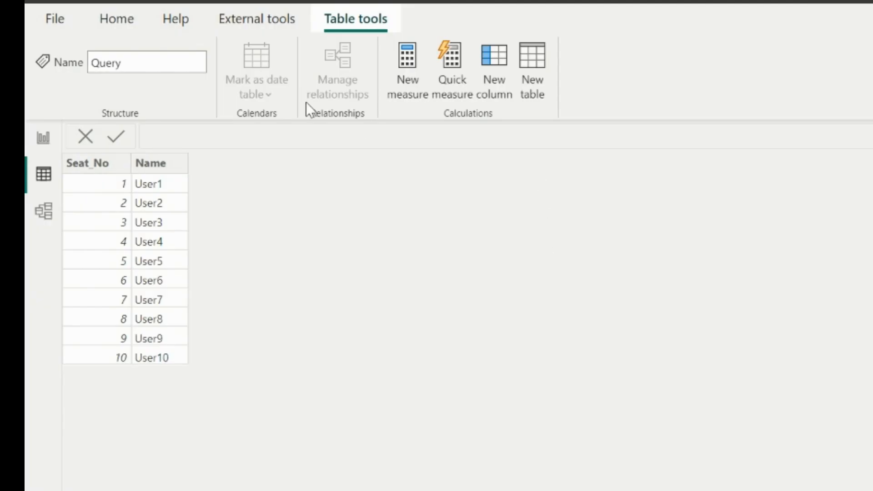
# Step: Reload the Query table from its source via Home > Refresh; it still lists ten users
pyautogui.click(116, 18)
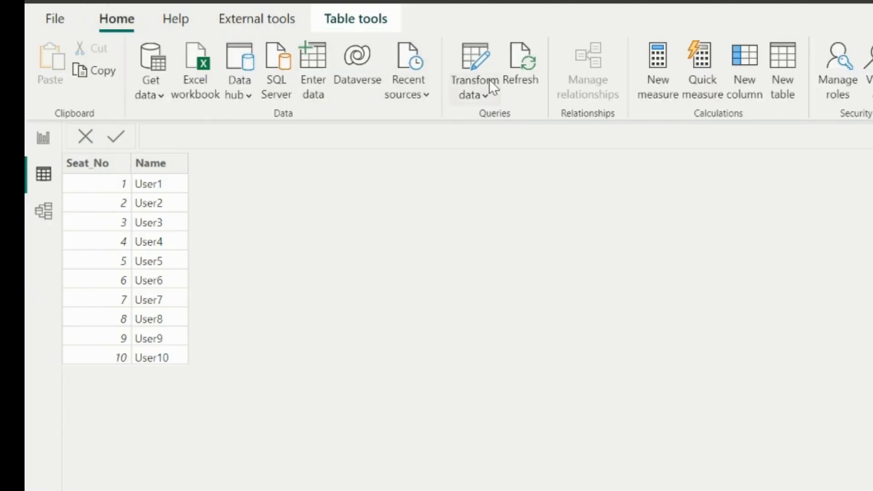
pyautogui.click(521, 61)
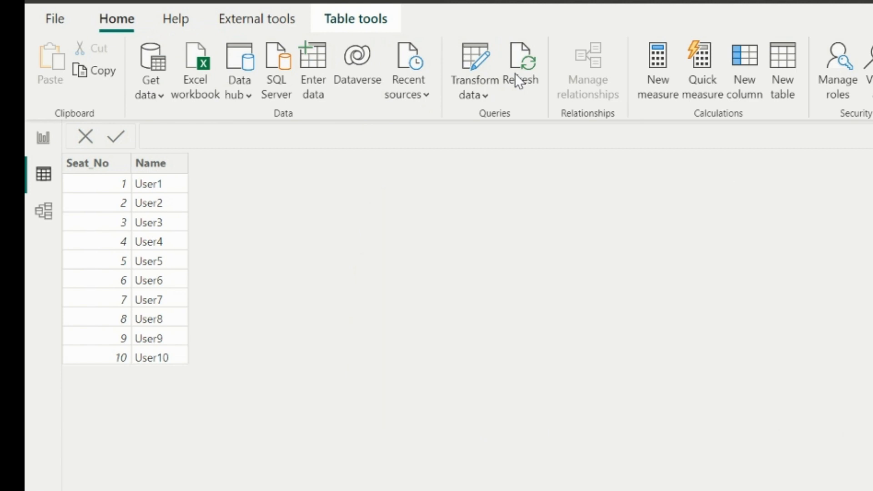
pyautogui.click(521, 58)
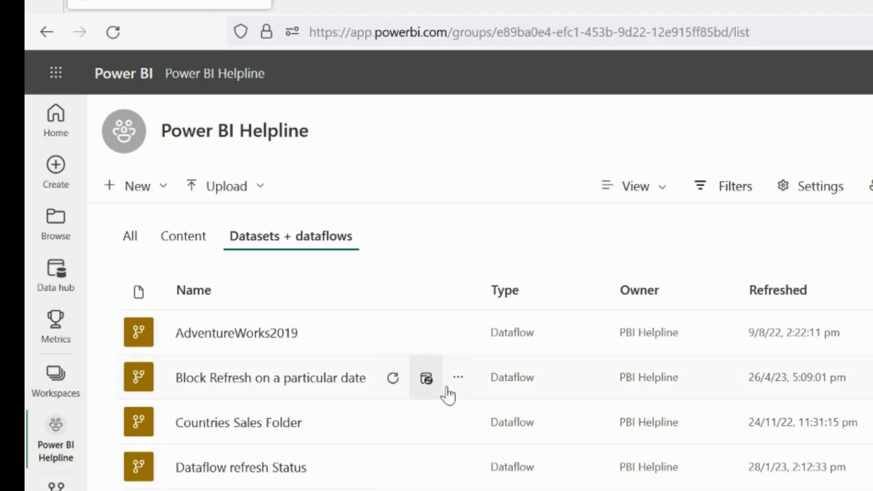
# Step: Edit the dataflow's queries and refresh the Query preview, which reloads showing ten users
pyautogui.click(458, 377)
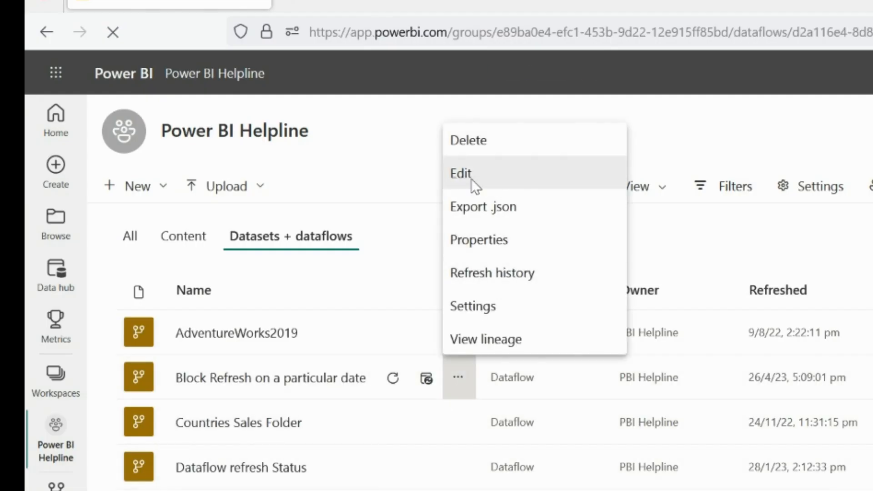
pyautogui.click(461, 172)
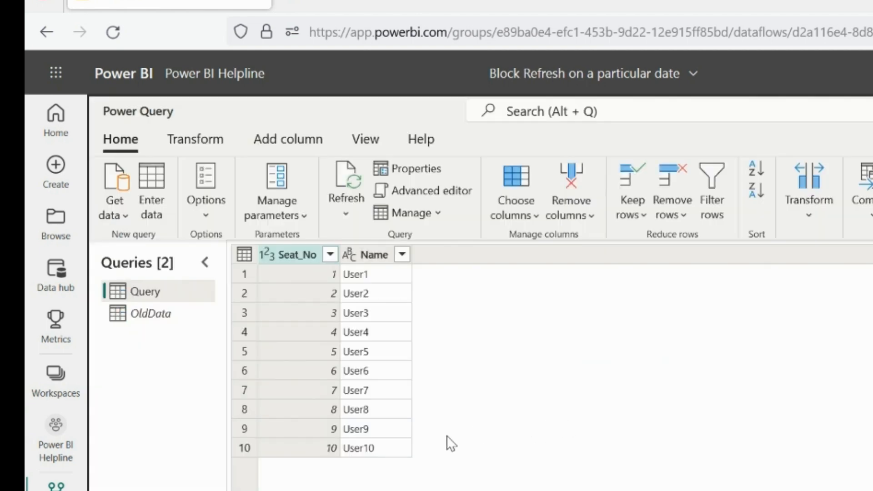
pyautogui.click(346, 189)
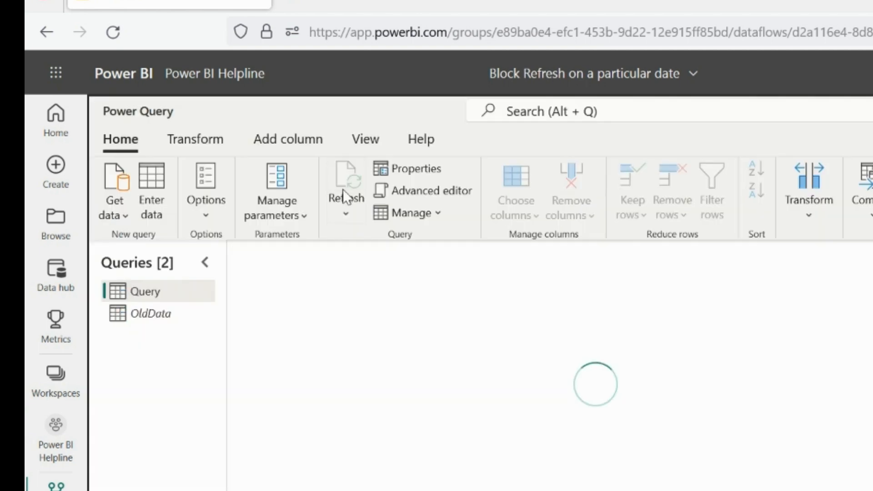
pyautogui.click(346, 189)
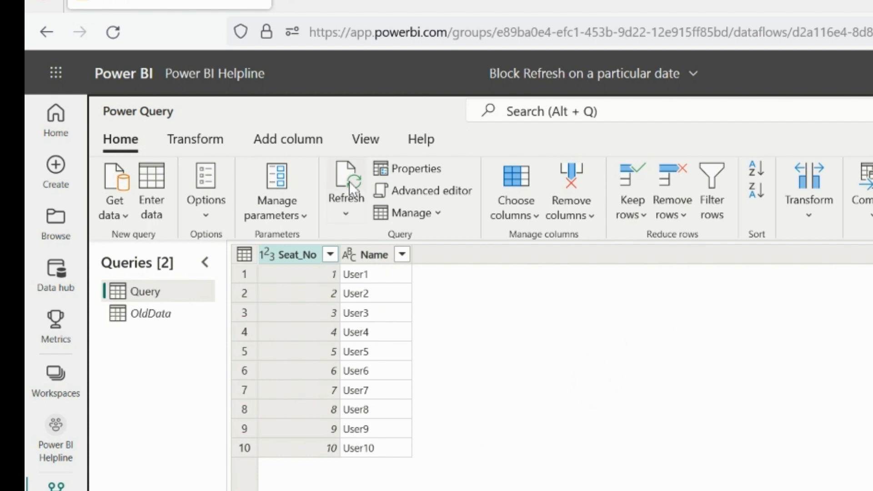
pyautogui.click(346, 196)
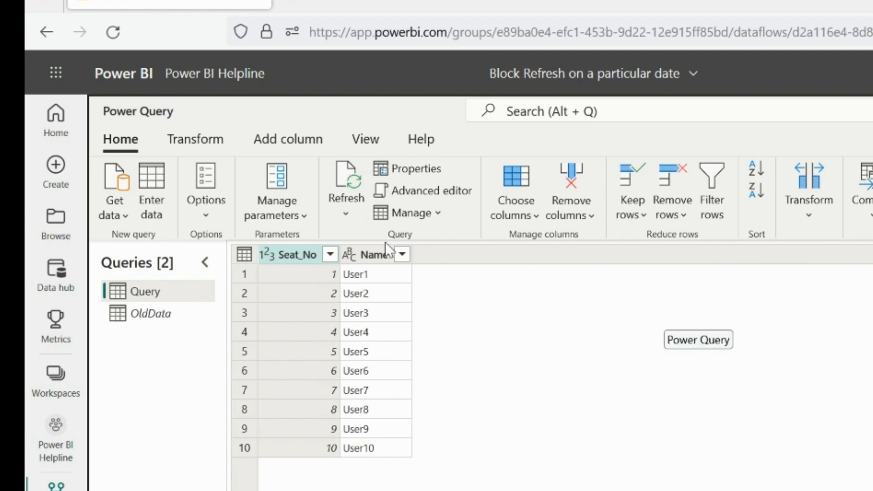
# Step: Change #date(2023, 4, 26) to #date(2023, 4, 27) in the M code so the preview loads User11
pyautogui.click(429, 190)
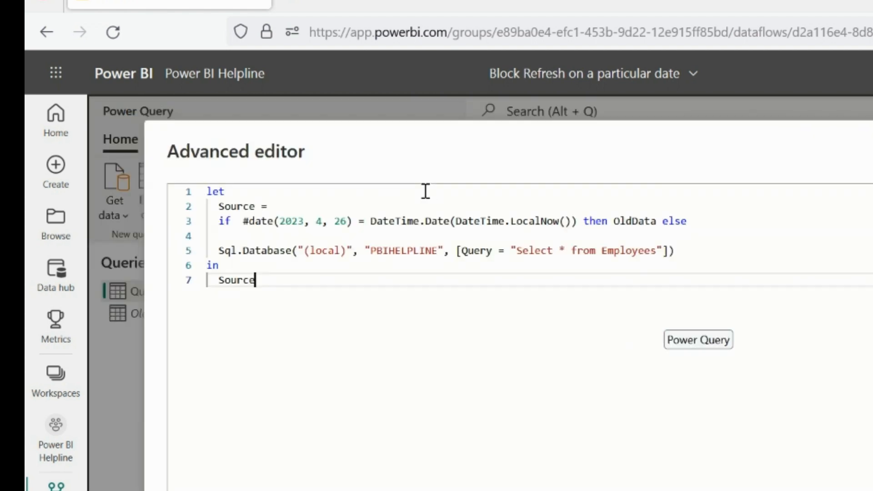
pyautogui.moveTo(346, 225)
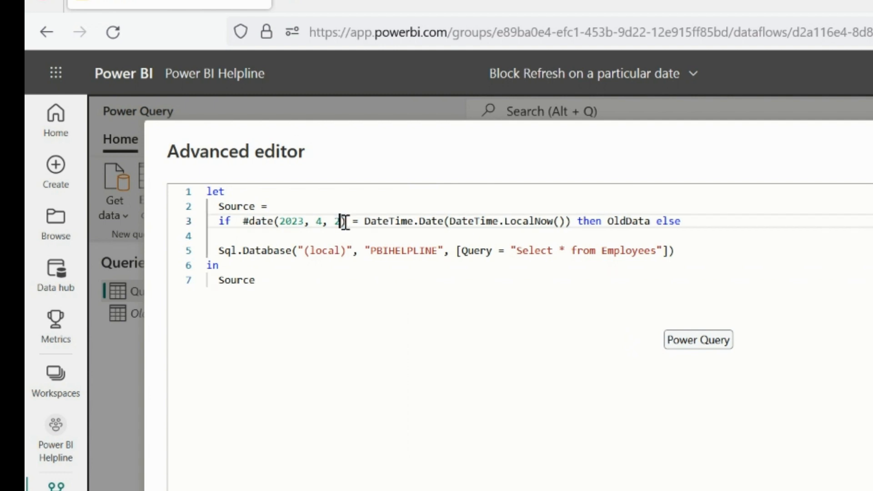
pyautogui.write('7')
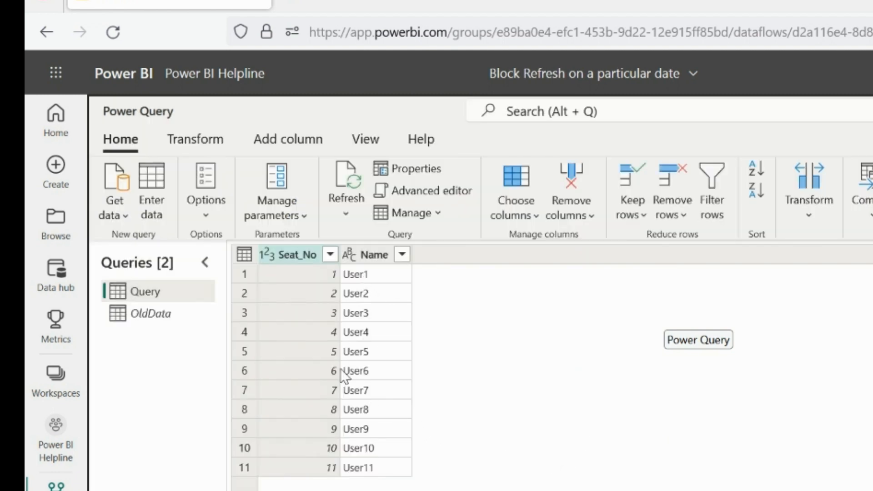
pyautogui.moveTo(375, 474)
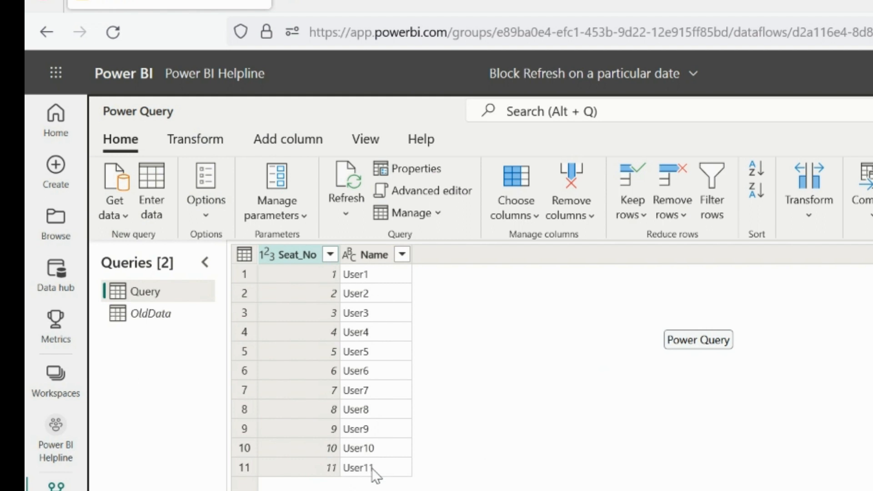
pyautogui.moveTo(362, 247)
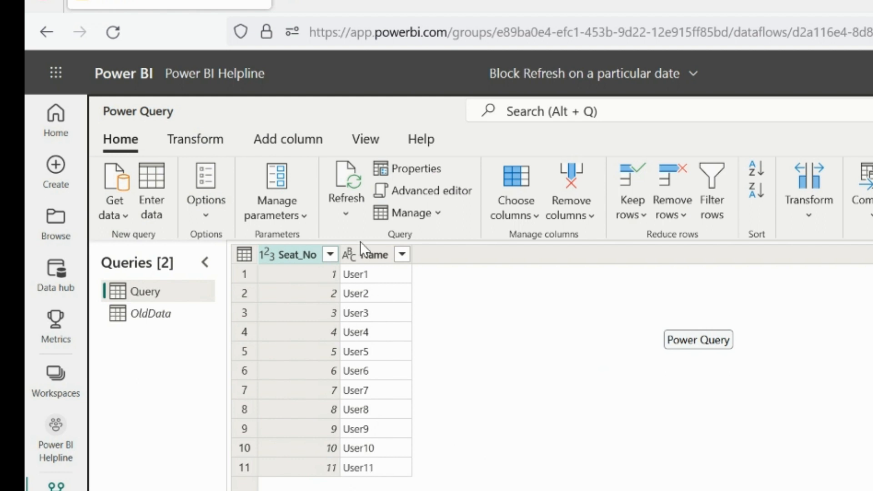
# Step: Replace the fixed date with DateTime.Date(Date.StartOfMonth(DateTime.LocalNow())) so old data returns only on month start
pyautogui.click(432, 190)
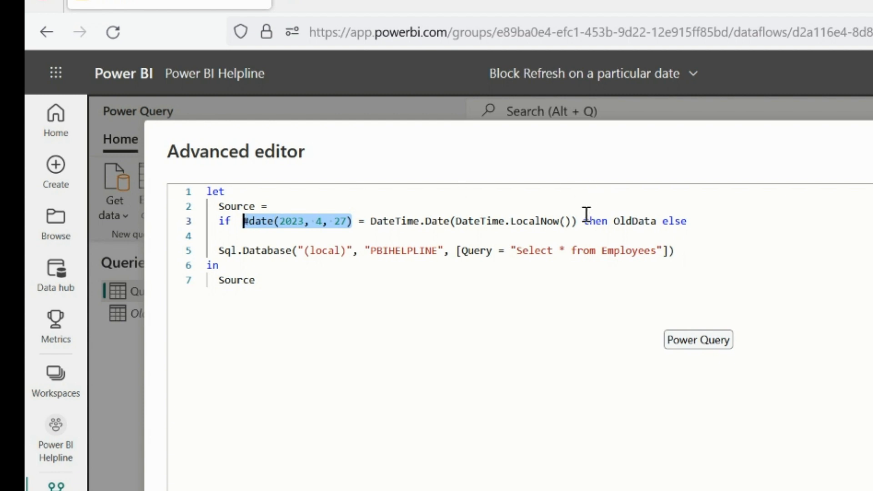
pyautogui.moveTo(579, 220)
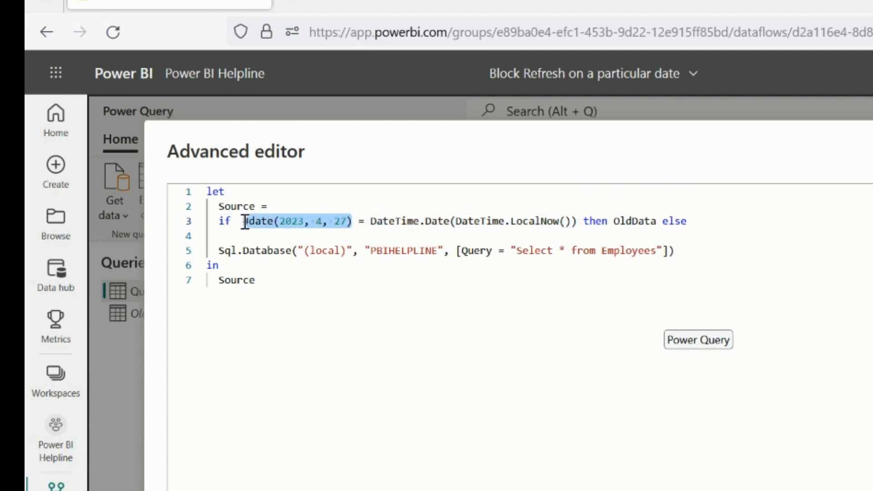
pyautogui.write('DateTime.Date(DateTime.LocalNow())')
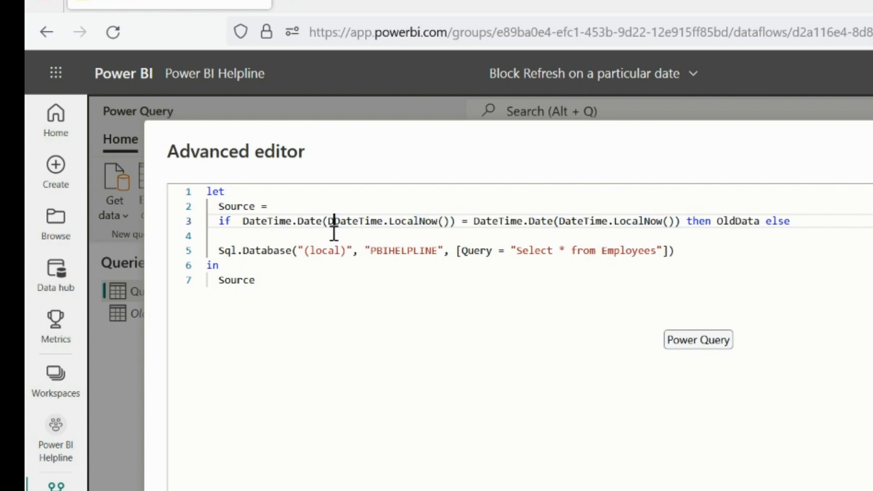
pyautogui.write('Date.StartOfMont')
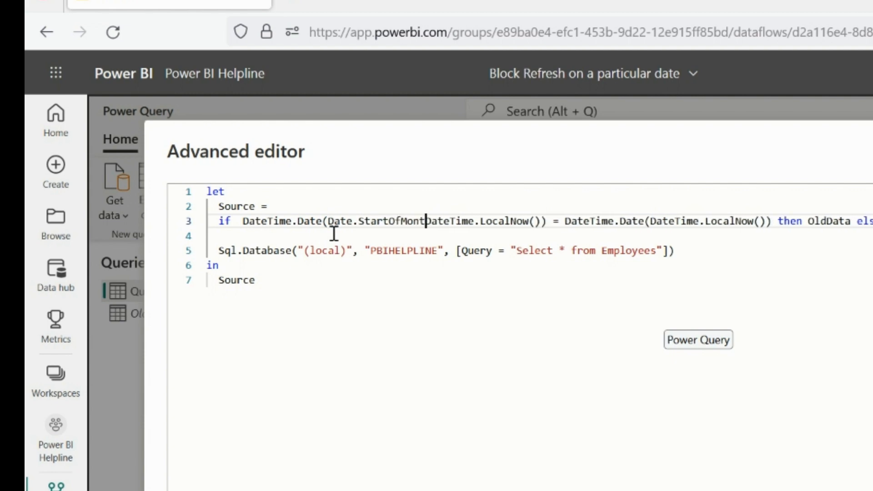
pyautogui.write('h(')
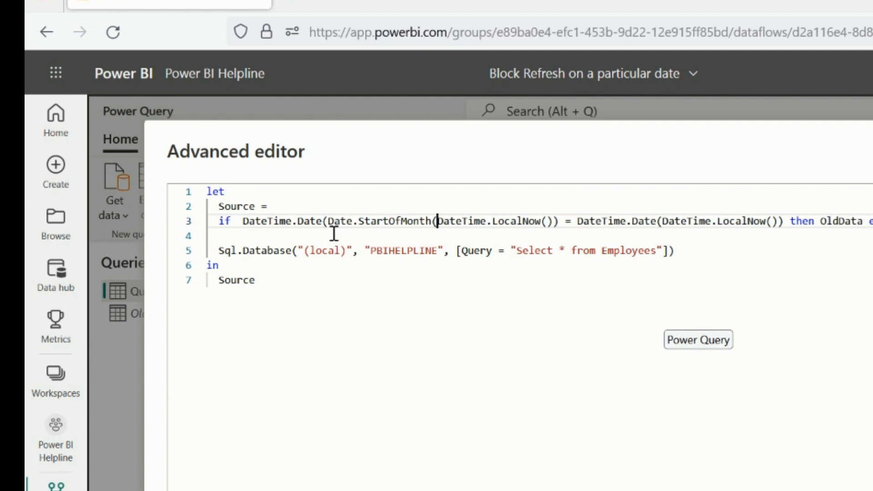
pyautogui.moveTo(560, 223)
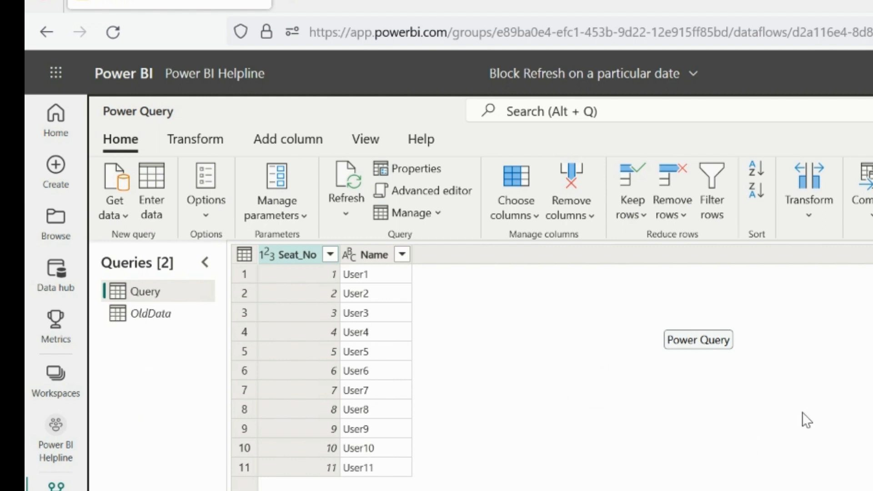
pyautogui.moveTo(490, 262)
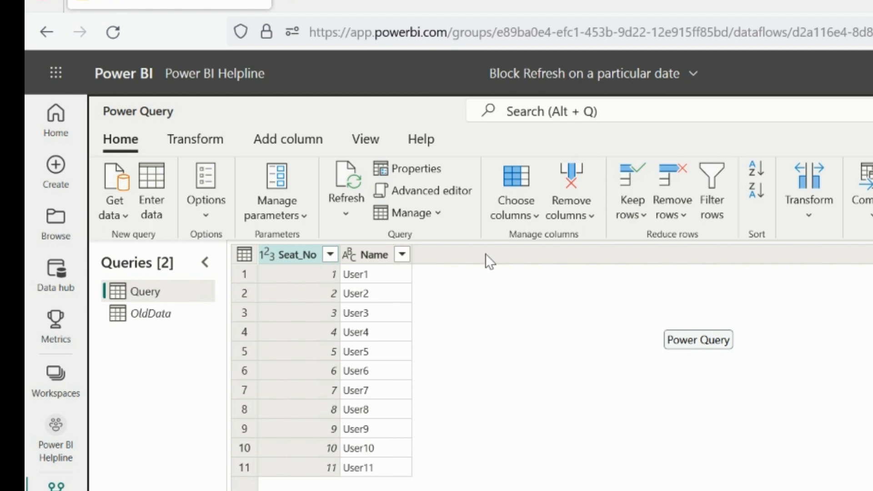
pyautogui.click(429, 190)
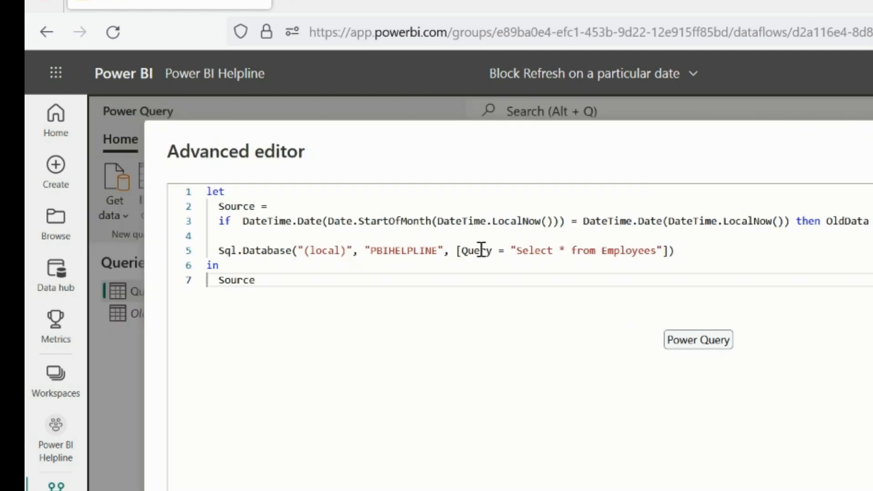
pyautogui.moveTo(512, 251)
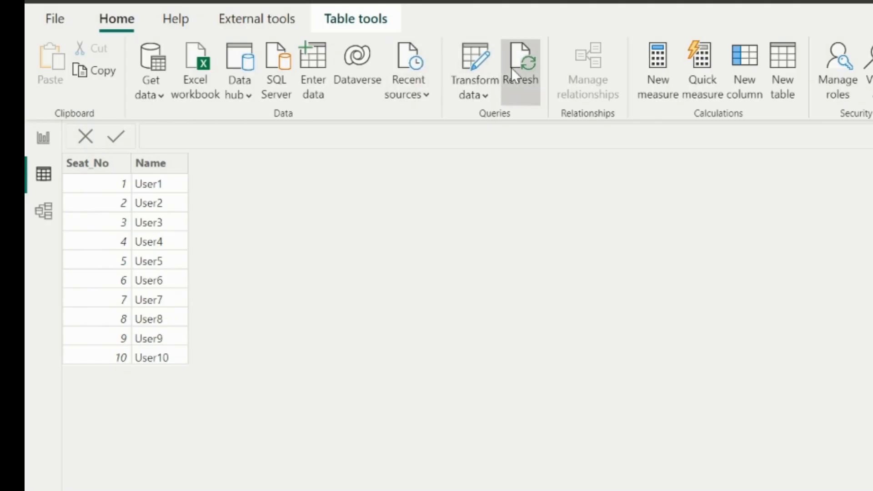
# Step: Reload the ten-row Query table in Power BI Desktop from its source
pyautogui.click(520, 61)
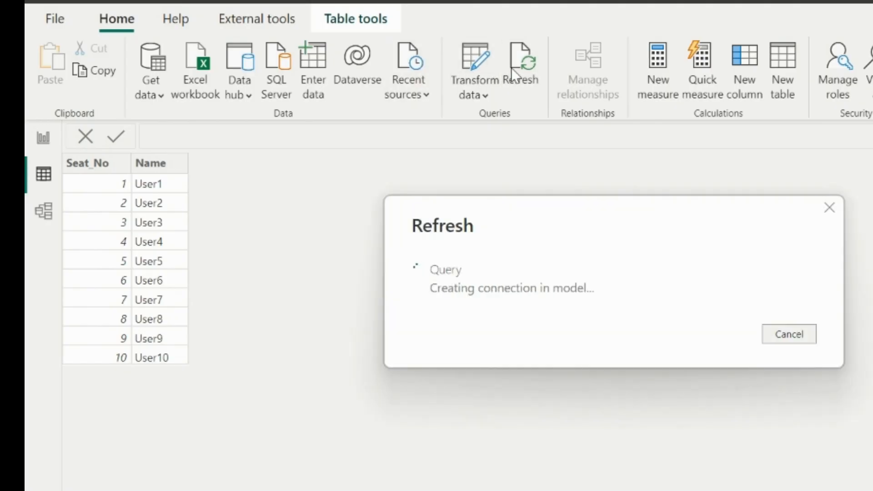